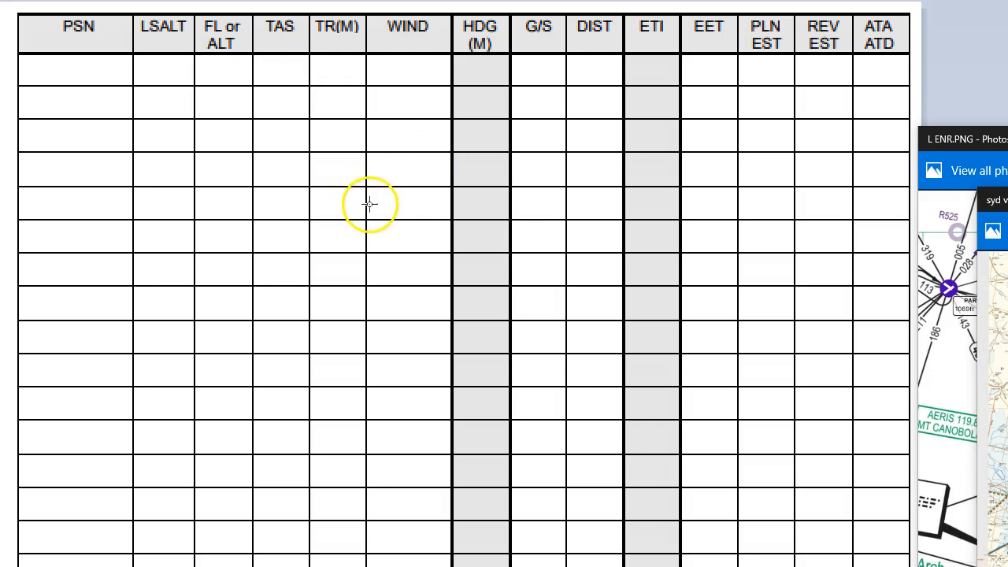
{"action": "mouse_move", "coordinate": [371, 203]}
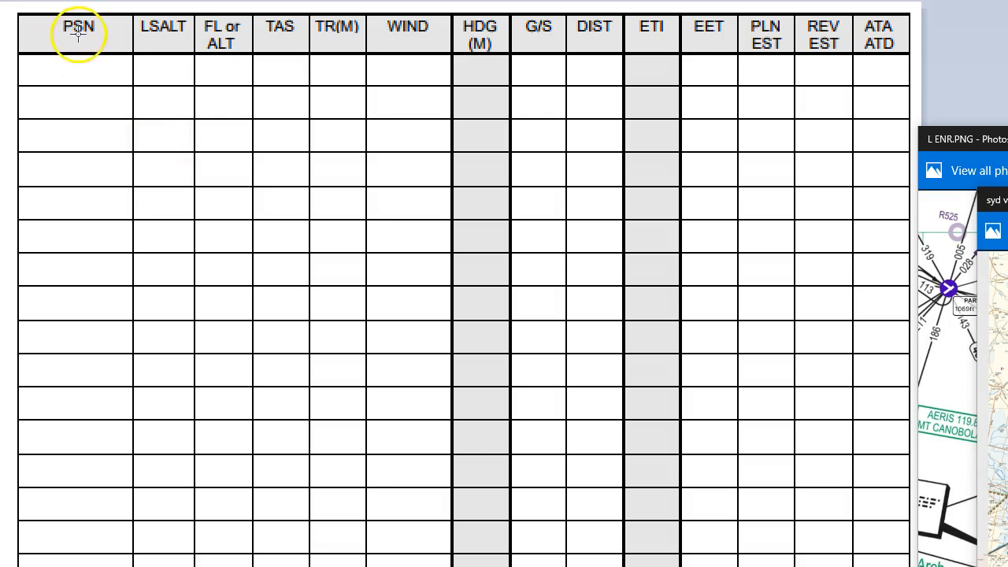
{"action": "mouse_move", "coordinate": [191, 39]}
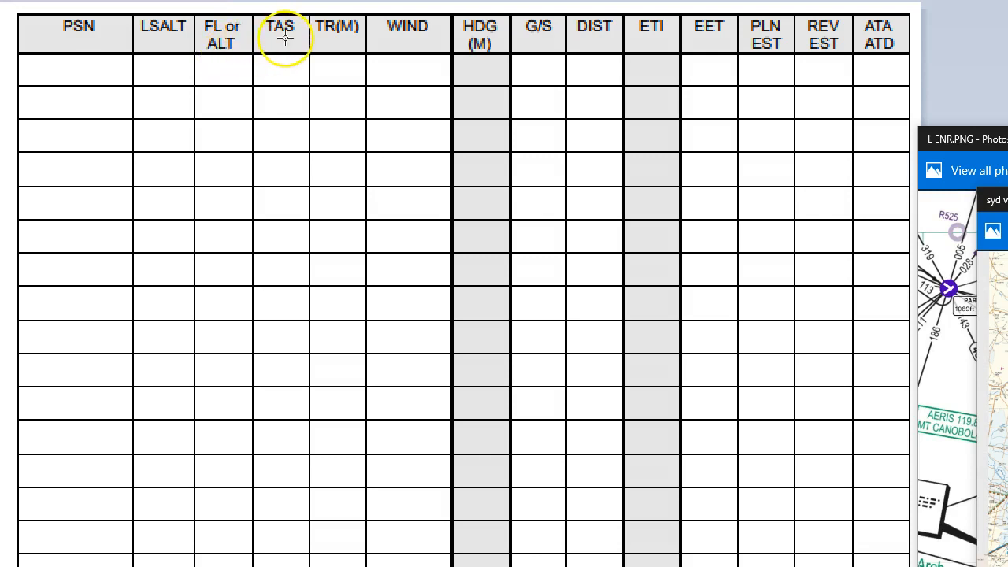
{"action": "mouse_move", "coordinate": [339, 33]}
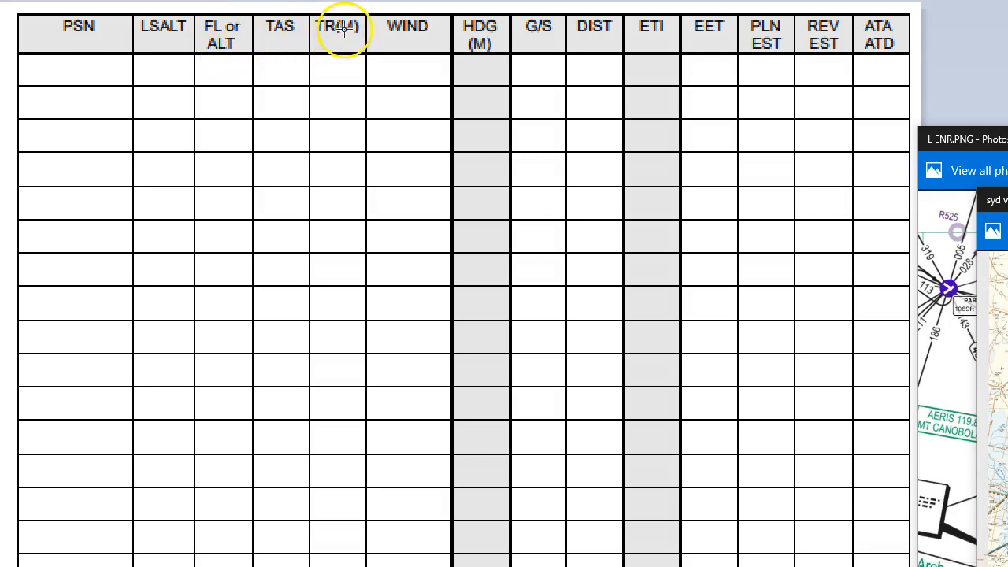
{"action": "mouse_move", "coordinate": [440, 44]}
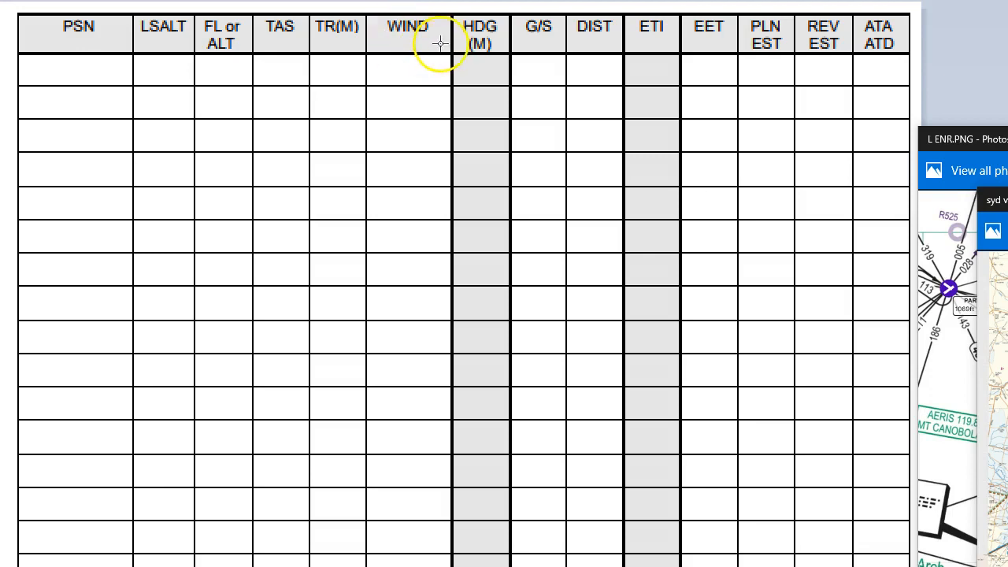
{"action": "mouse_move", "coordinate": [406, 32]}
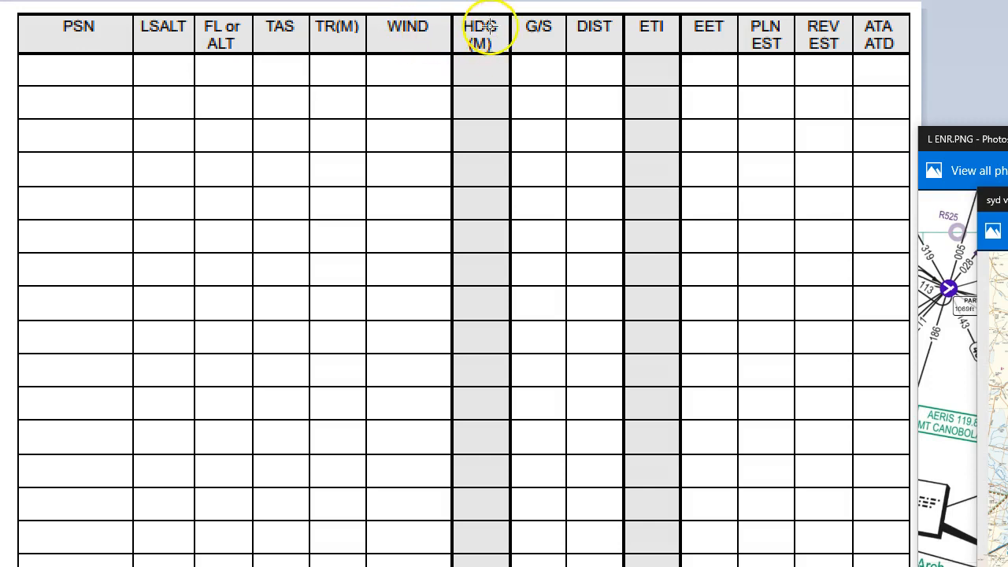
{"action": "mouse_move", "coordinate": [594, 32]}
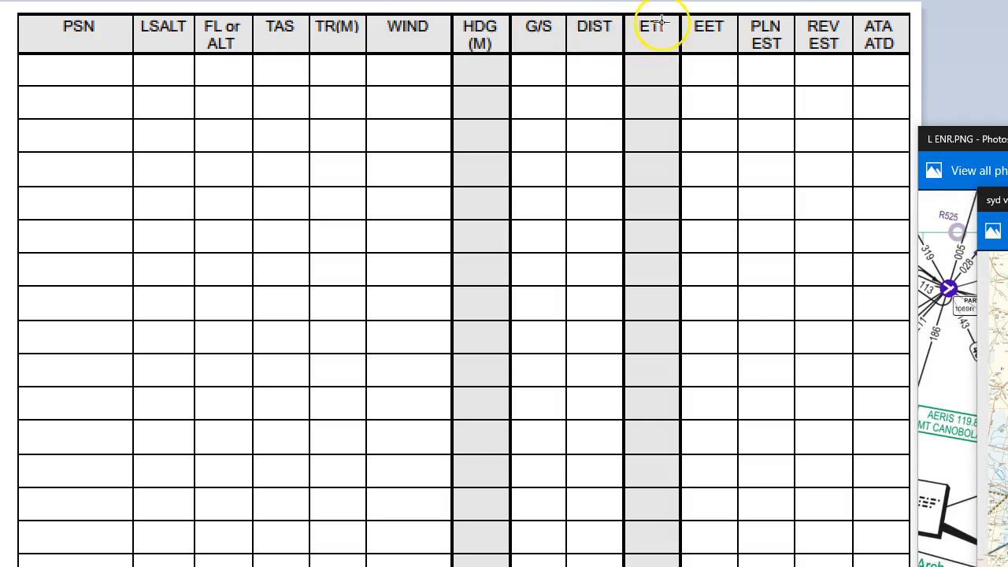
{"action": "mouse_move", "coordinate": [687, 43]}
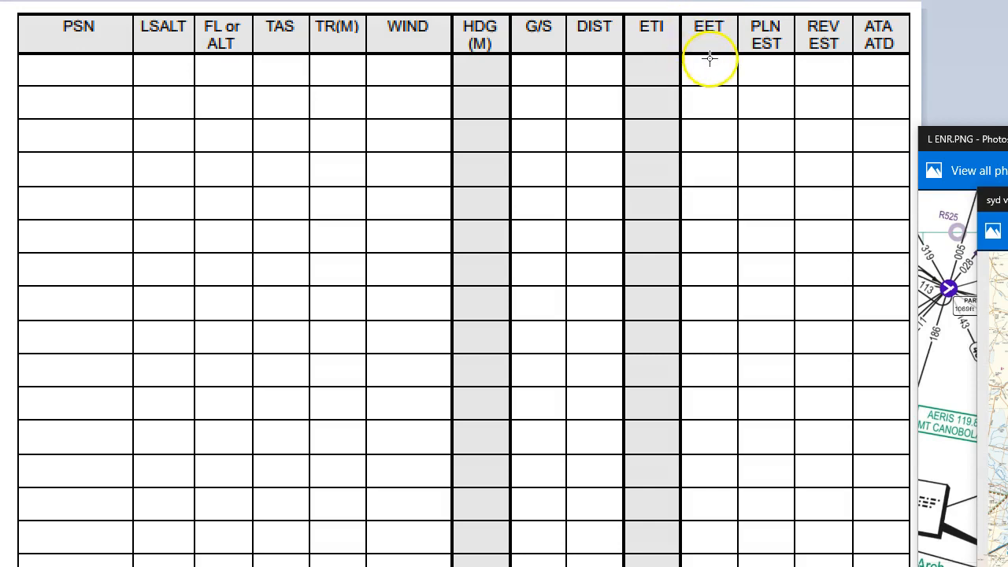
{"action": "mouse_move", "coordinate": [766, 57]}
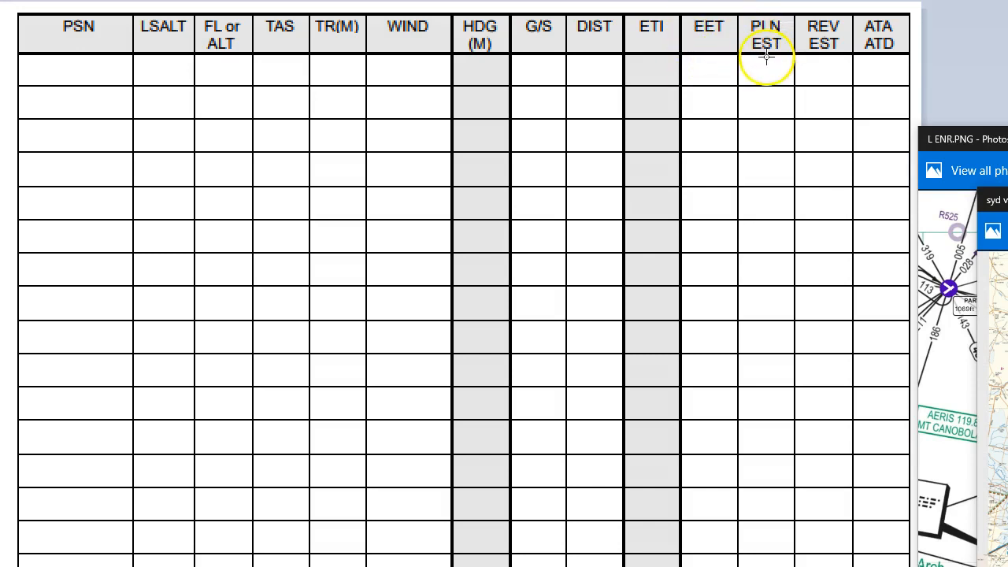
{"action": "mouse_move", "coordinate": [764, 59]}
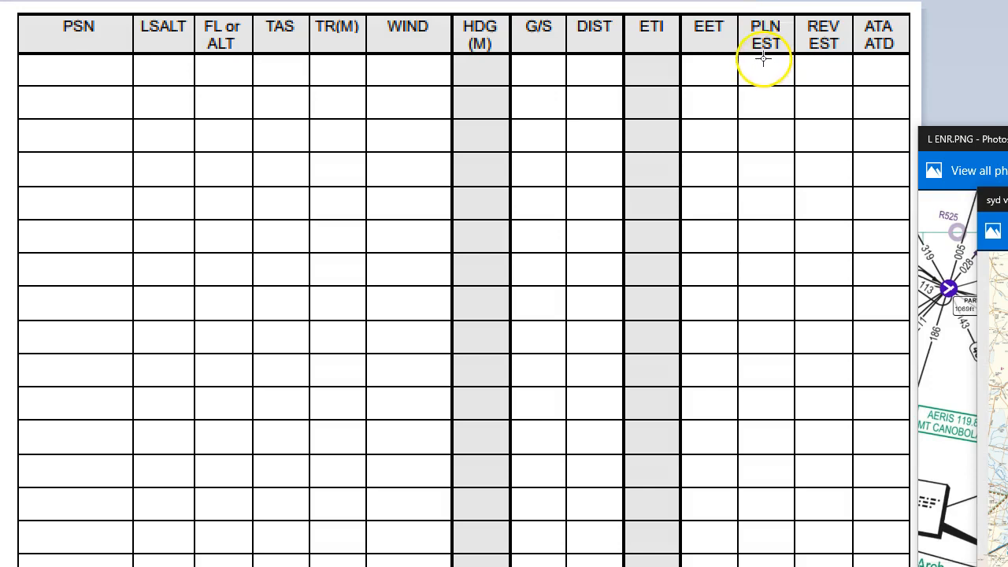
{"action": "mouse_move", "coordinate": [815, 70]}
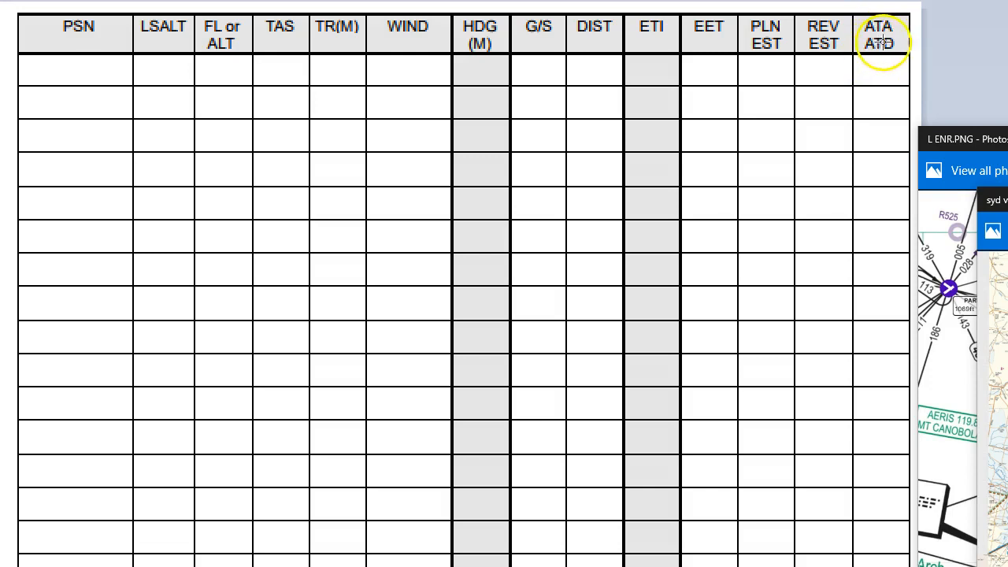
Scroll down to the Fuel Calculation table, Pilot Notes box and callsign/phone footer
{"action": "scroll", "scroll_direction": "down", "scroll_amount": 3}
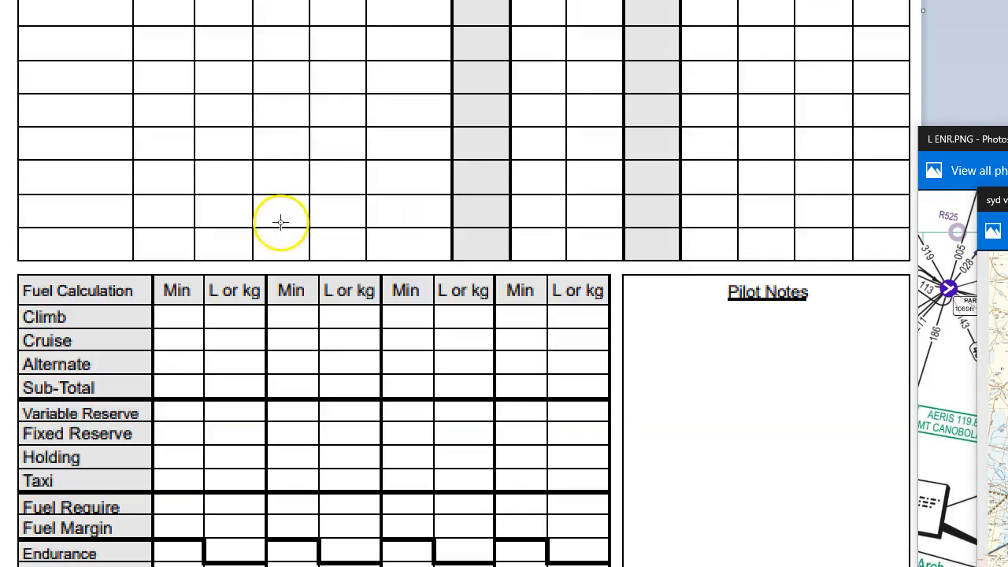
{"action": "scroll", "scroll_direction": "down", "scroll_amount": 3}
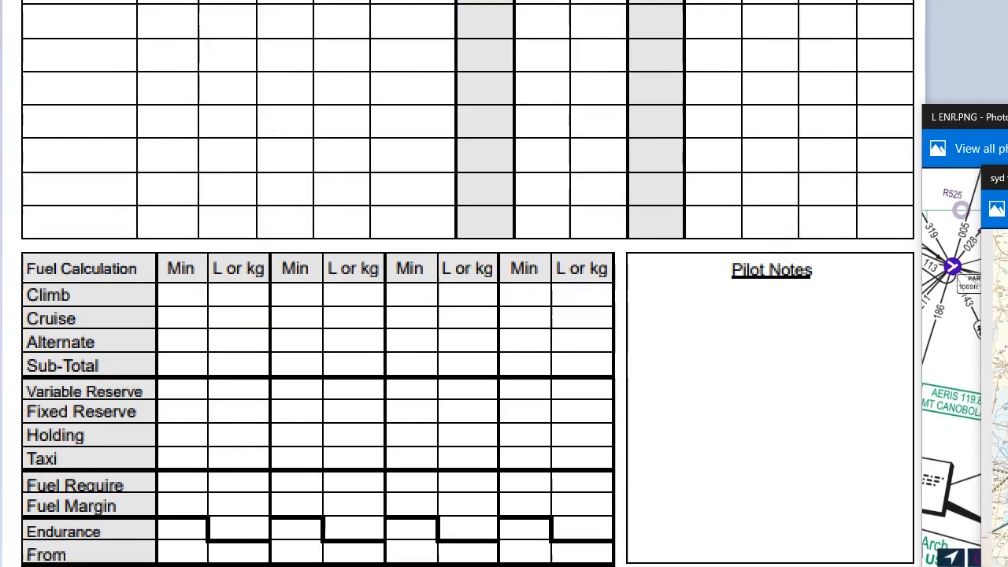
{"action": "scroll", "scroll_direction": "down", "scroll_amount": 3}
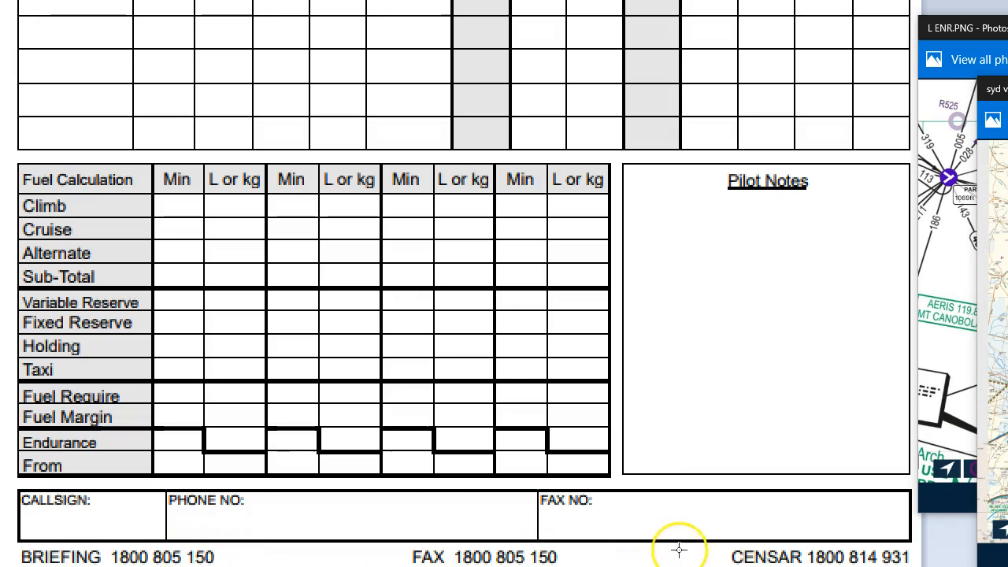
{"action": "mouse_move", "coordinate": [626, 215]}
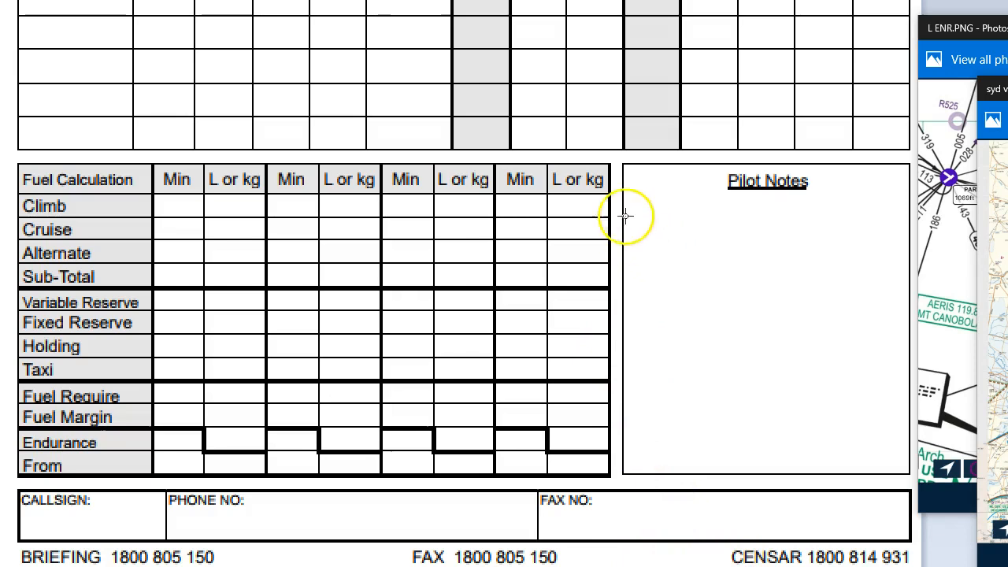
{"action": "mouse_move", "coordinate": [678, 220]}
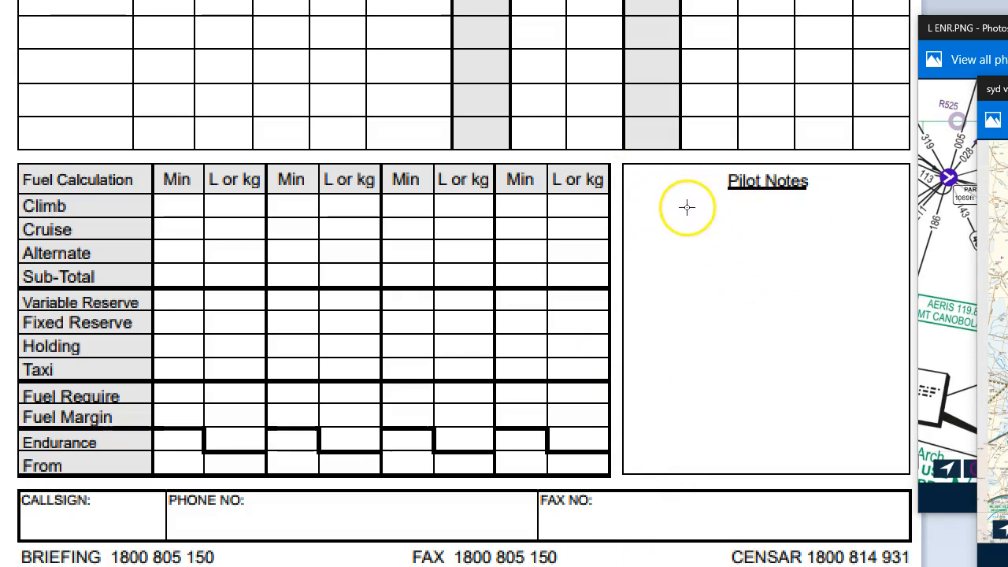
{"action": "mouse_move", "coordinate": [665, 211]}
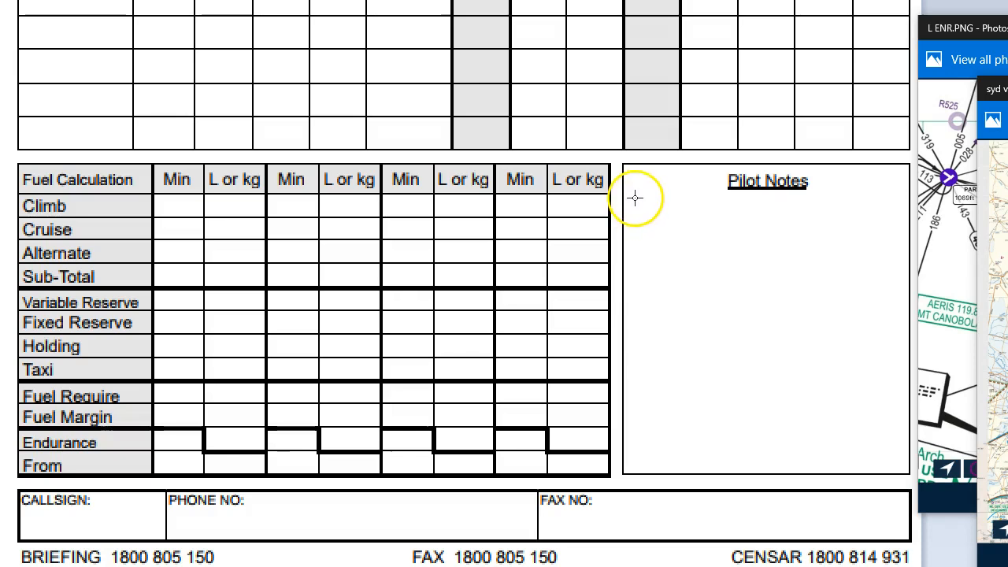
{"action": "mouse_move", "coordinate": [725, 209]}
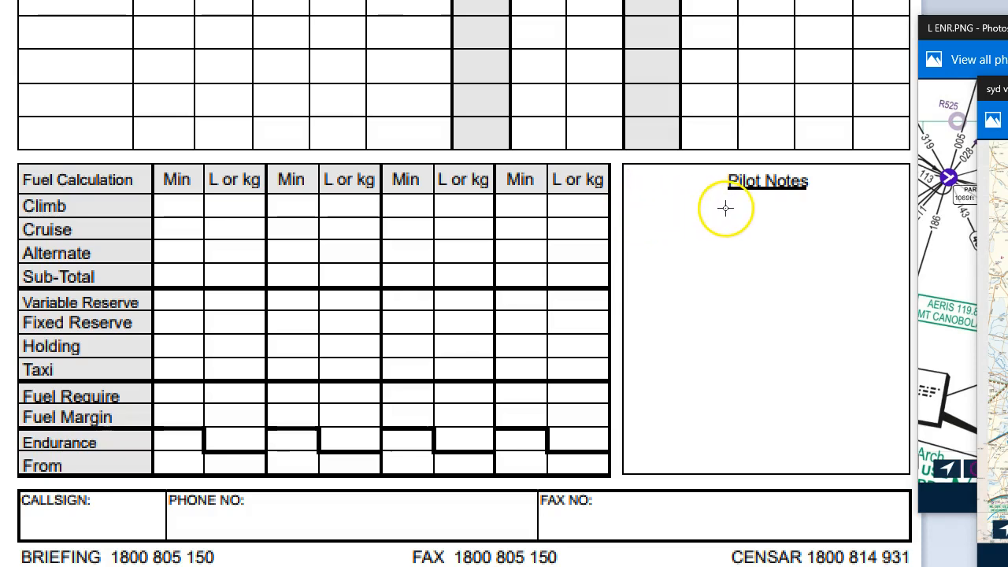
{"action": "mouse_move", "coordinate": [651, 238]}
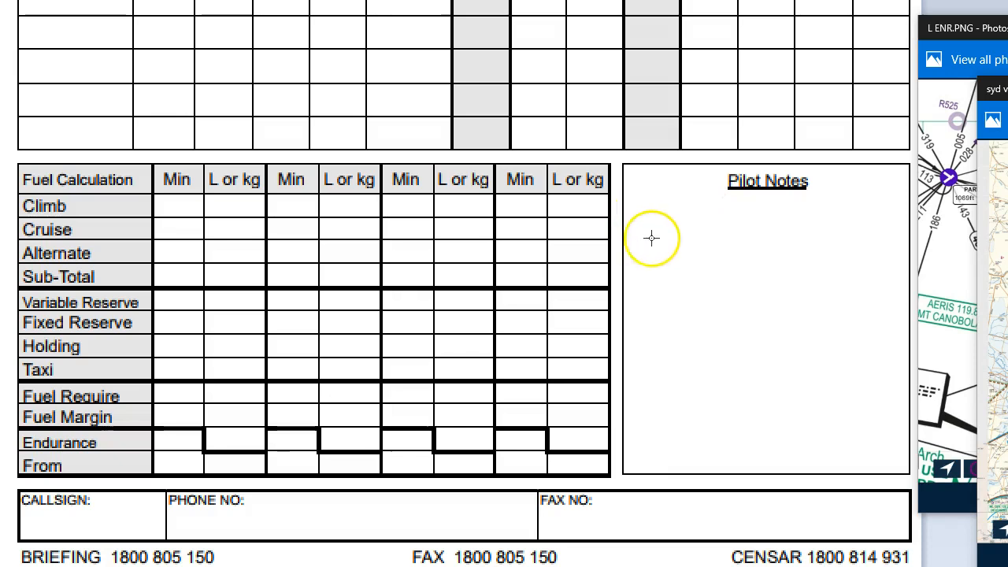
{"action": "mouse_move", "coordinate": [736, 223]}
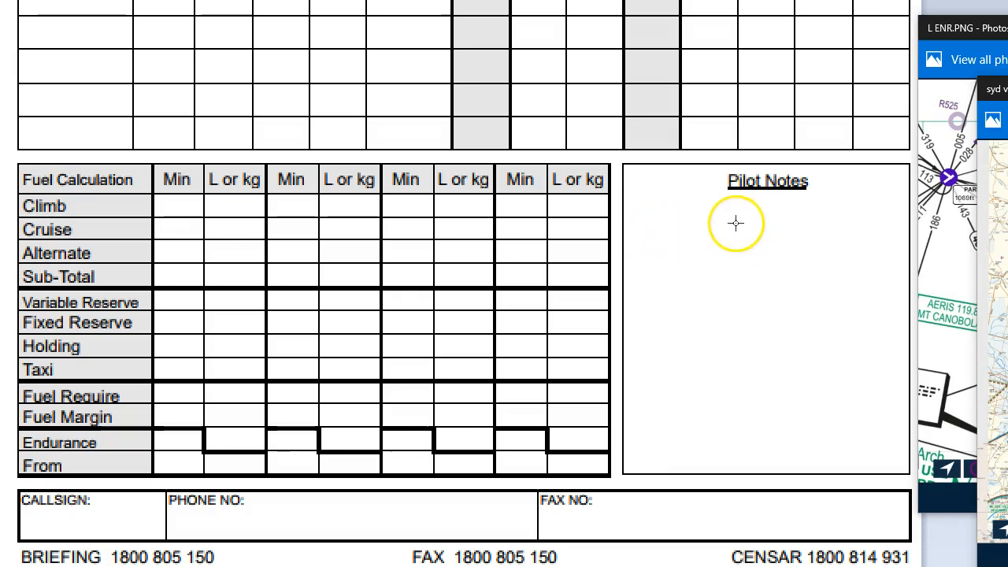
{"action": "mouse_move", "coordinate": [751, 225]}
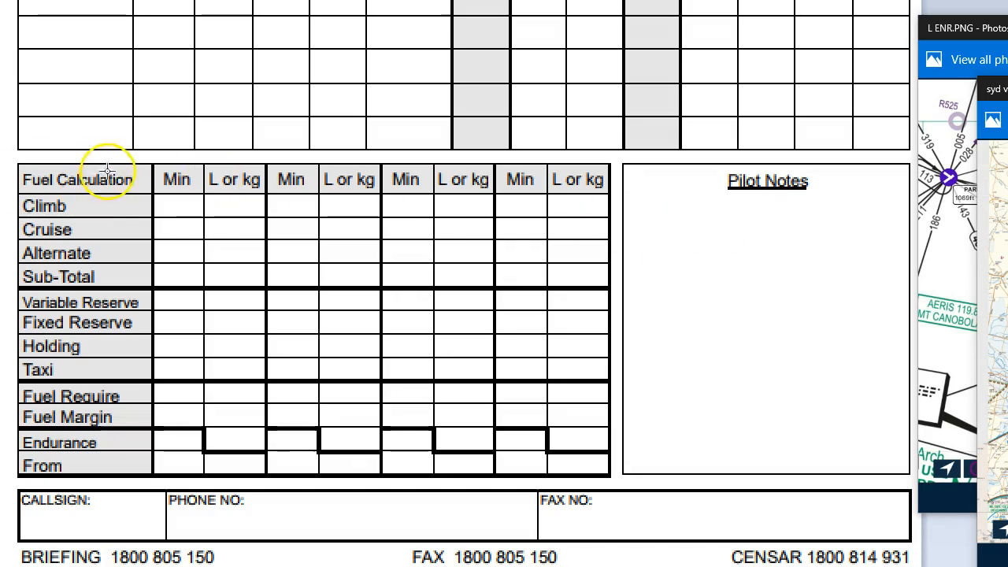
{"action": "mouse_move", "coordinate": [90, 93]}
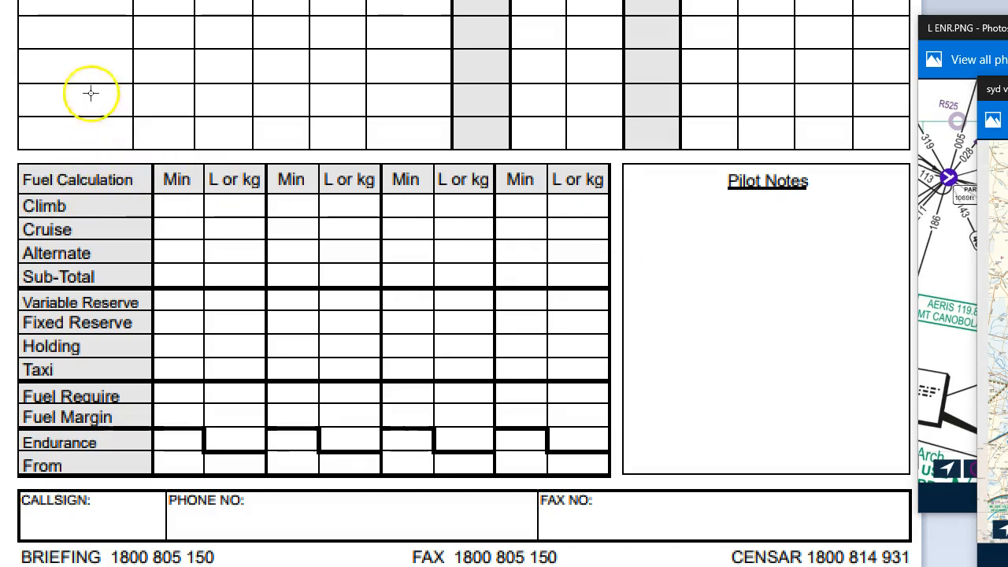
{"action": "mouse_move", "coordinate": [223, 207]}
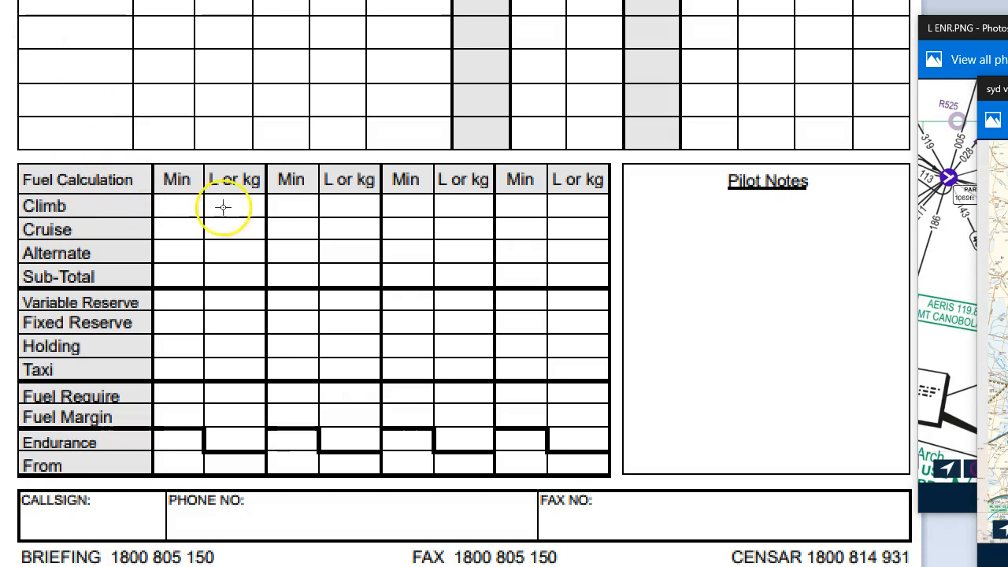
{"action": "mouse_move", "coordinate": [154, 233]}
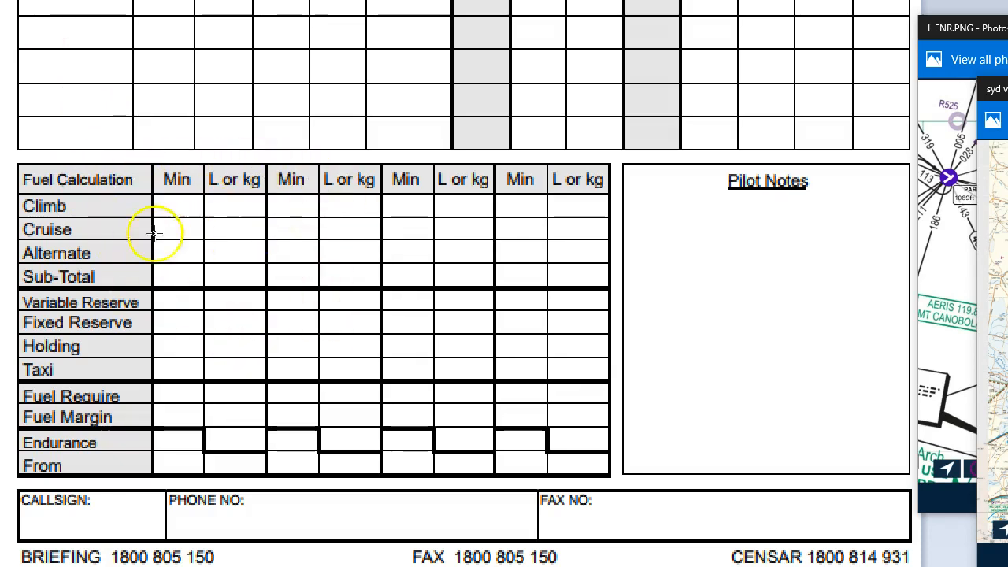
{"action": "mouse_move", "coordinate": [206, 272]}
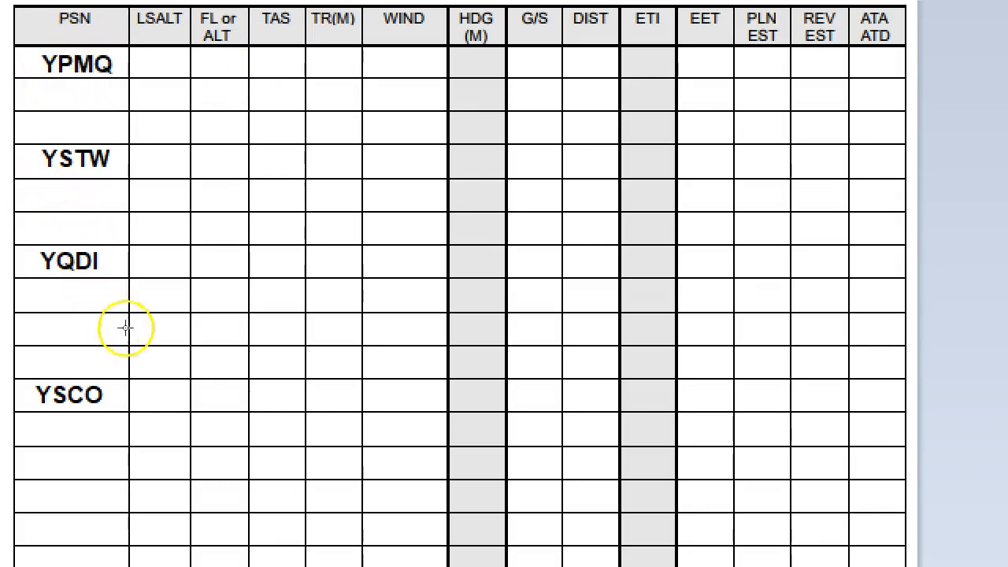
{"action": "mouse_move", "coordinate": [114, 186]}
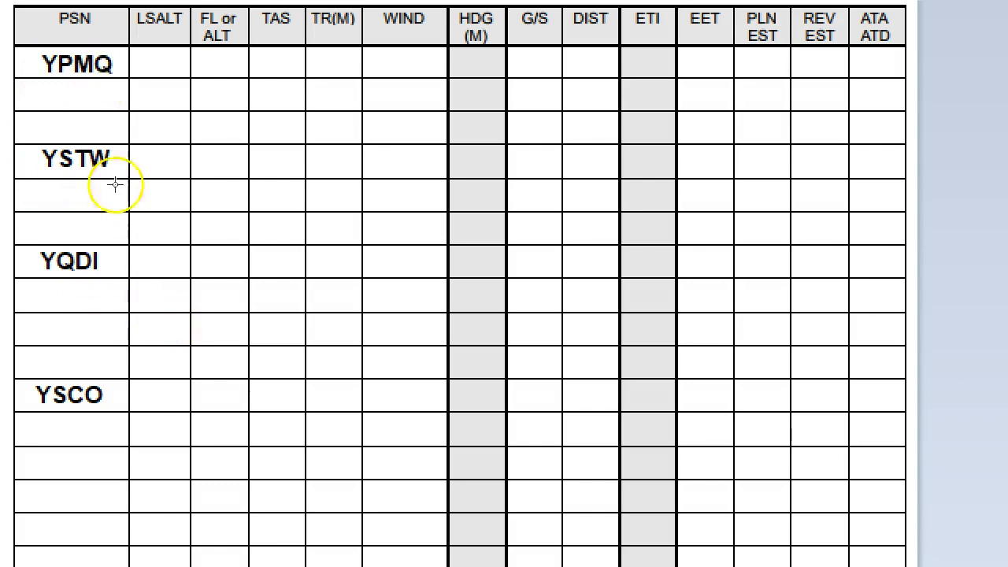
{"action": "mouse_move", "coordinate": [88, 284]}
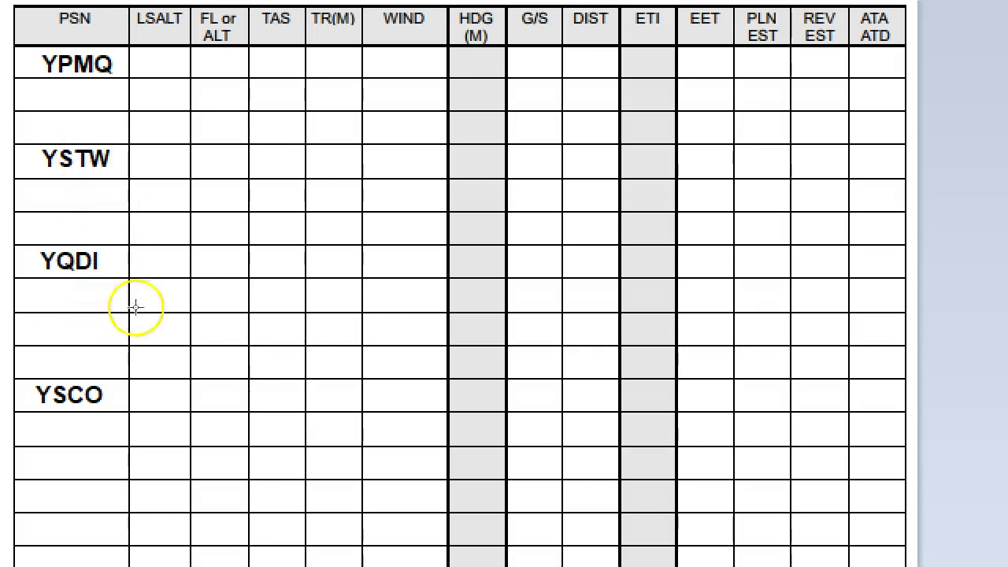
{"action": "mouse_move", "coordinate": [132, 346]}
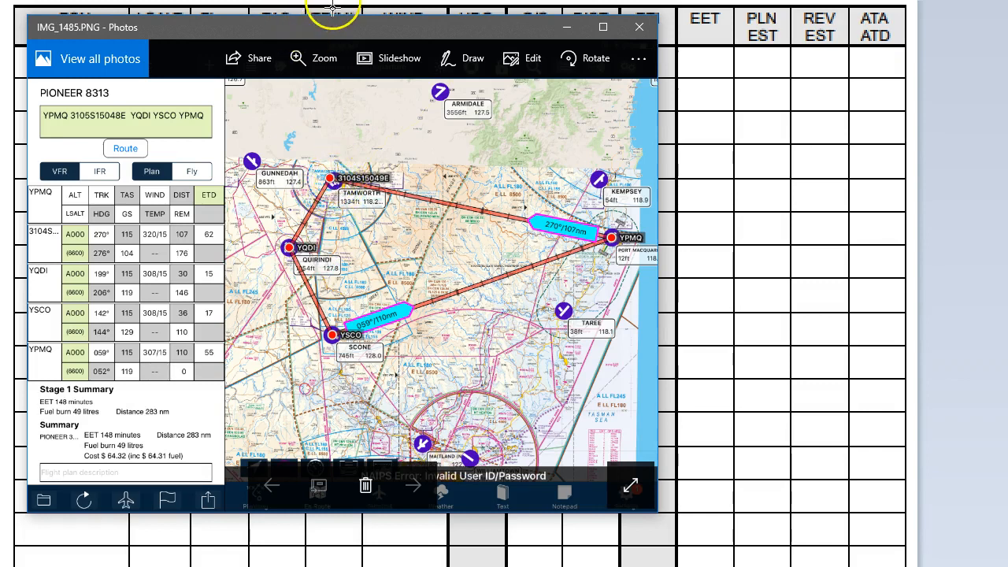
{"action": "mouse_move", "coordinate": [284, 37]}
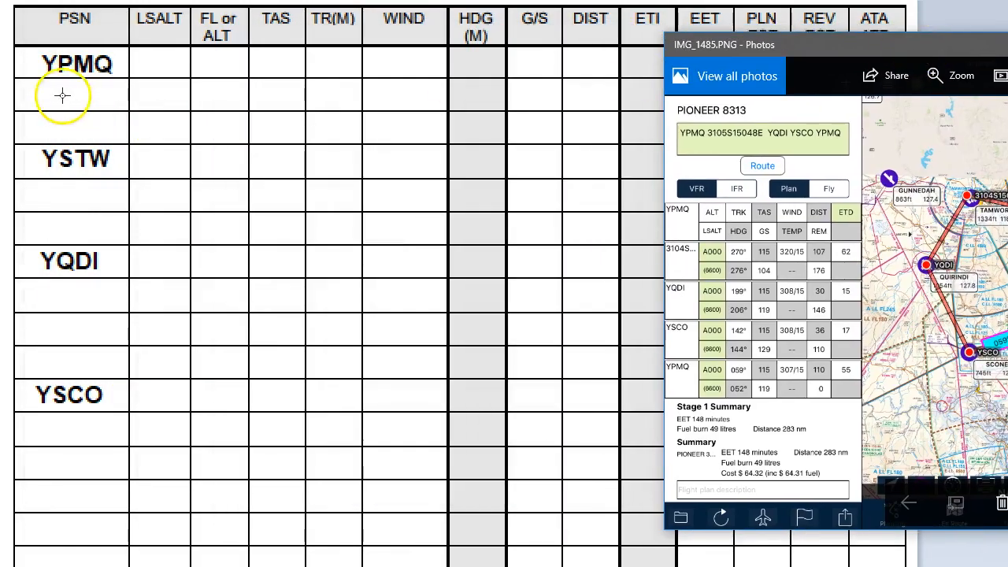
{"action": "mouse_move", "coordinate": [76, 122]}
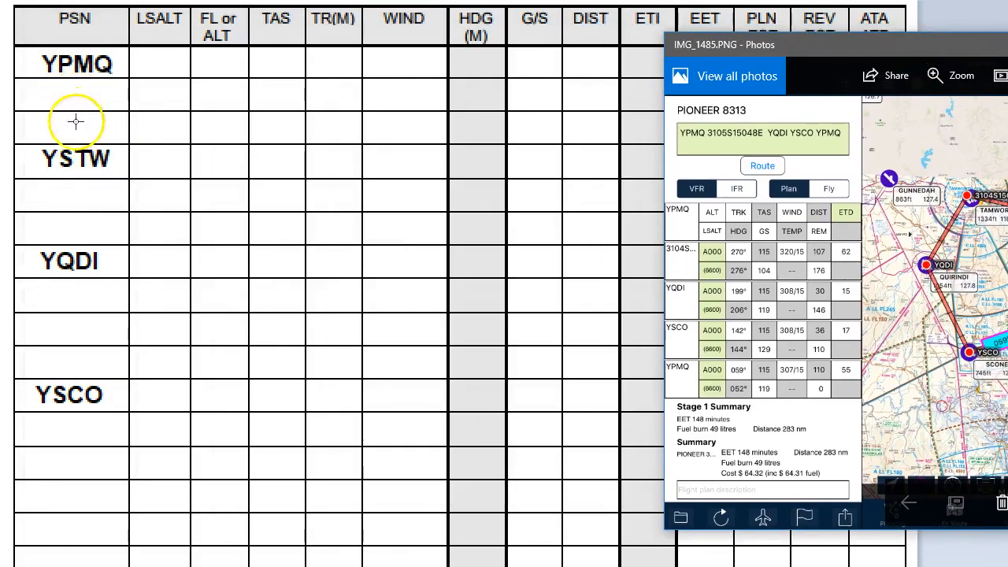
{"action": "mouse_move", "coordinate": [75, 150]}
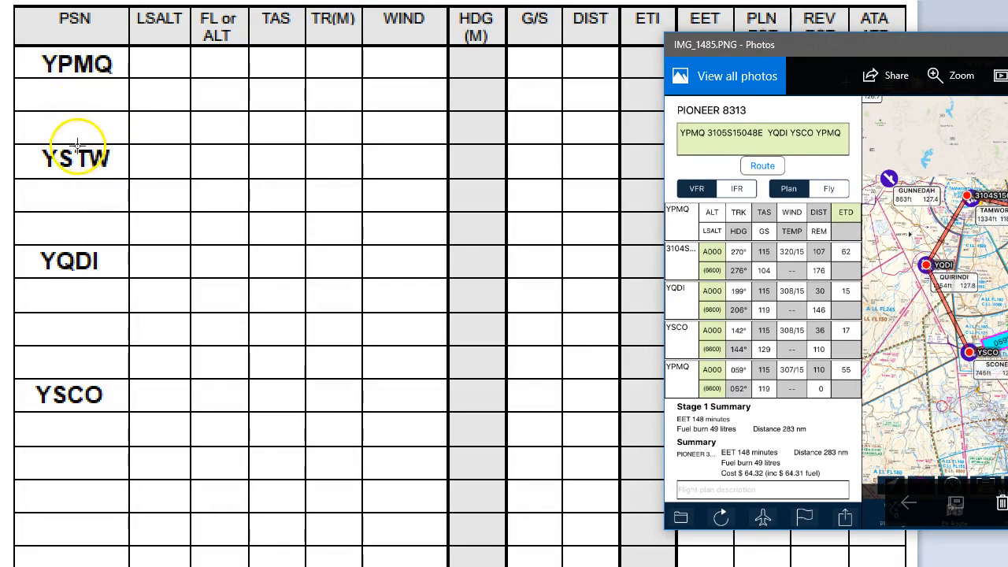
{"action": "mouse_move", "coordinate": [769, 59]}
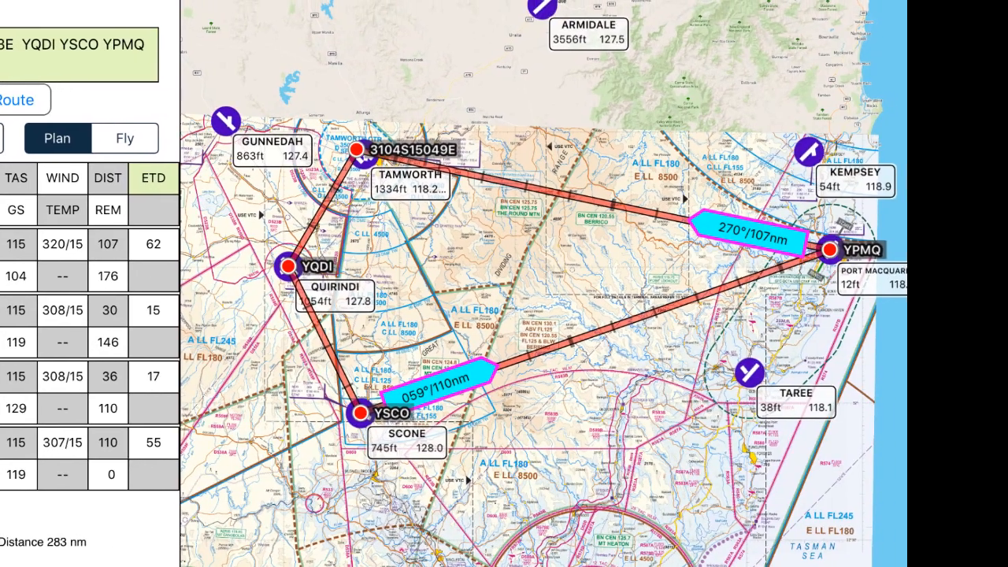
Open the en route chart screenshot showing the 270°/107 nm leg from YPMQ
{"action": "left_click", "coordinate": [627, 225]}
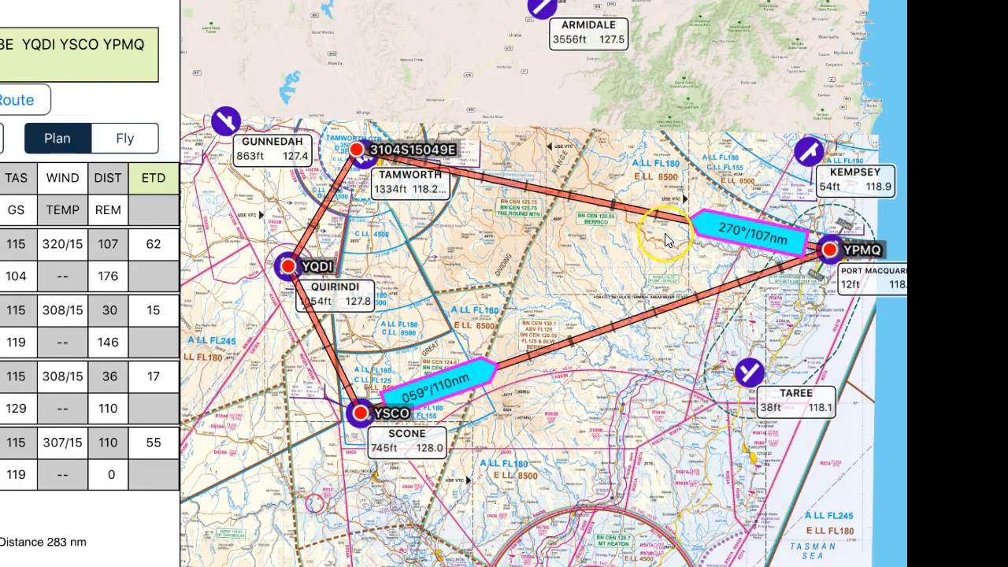
{"action": "mouse_move", "coordinate": [595, 228]}
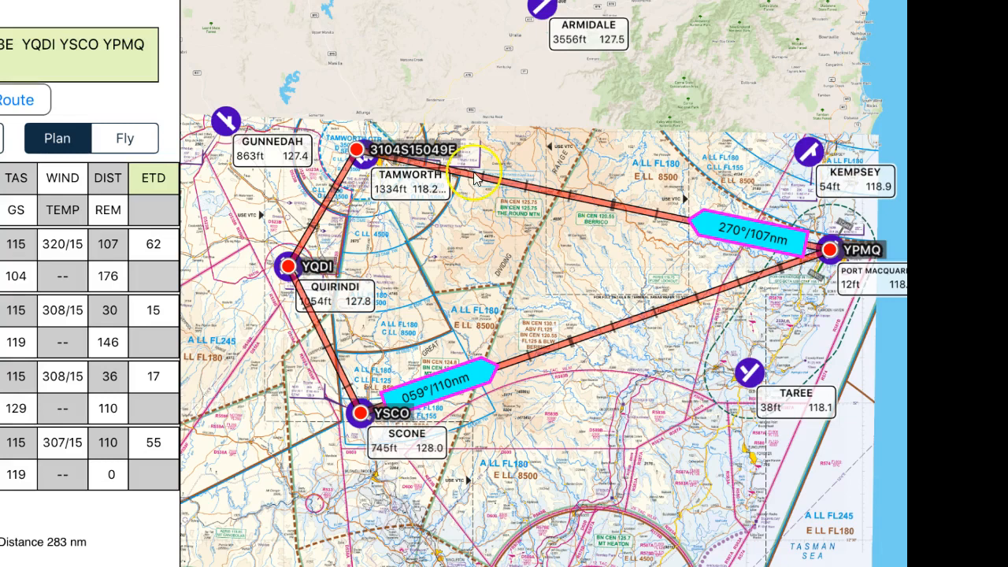
{"action": "mouse_move", "coordinate": [603, 224]}
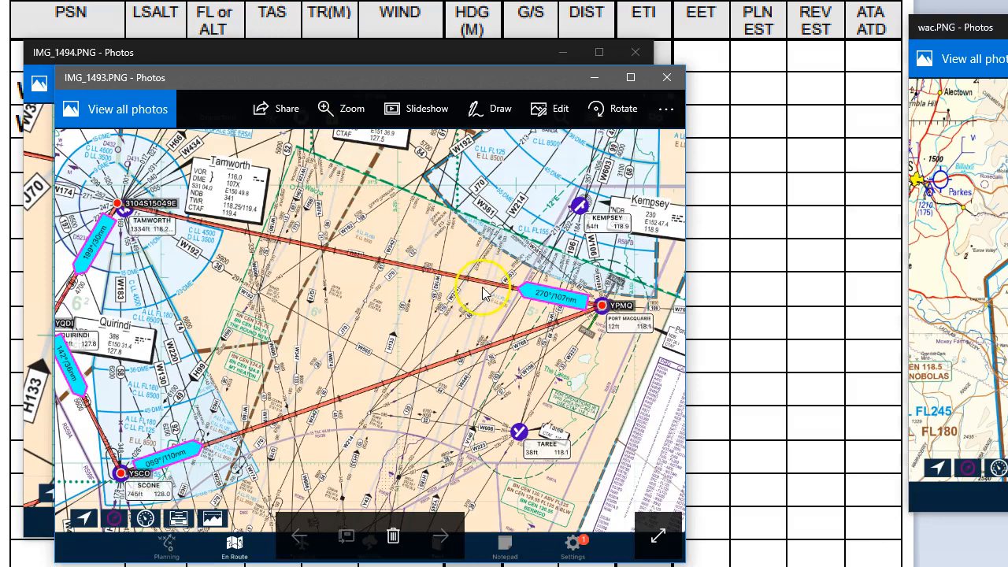
{"action": "mouse_move", "coordinate": [555, 303]}
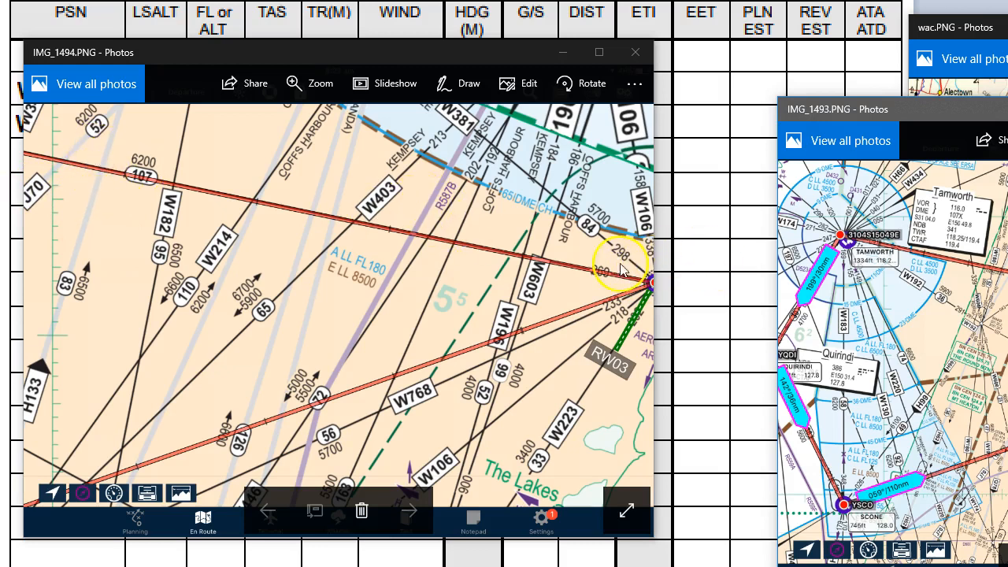
{"action": "mouse_move", "coordinate": [589, 266]}
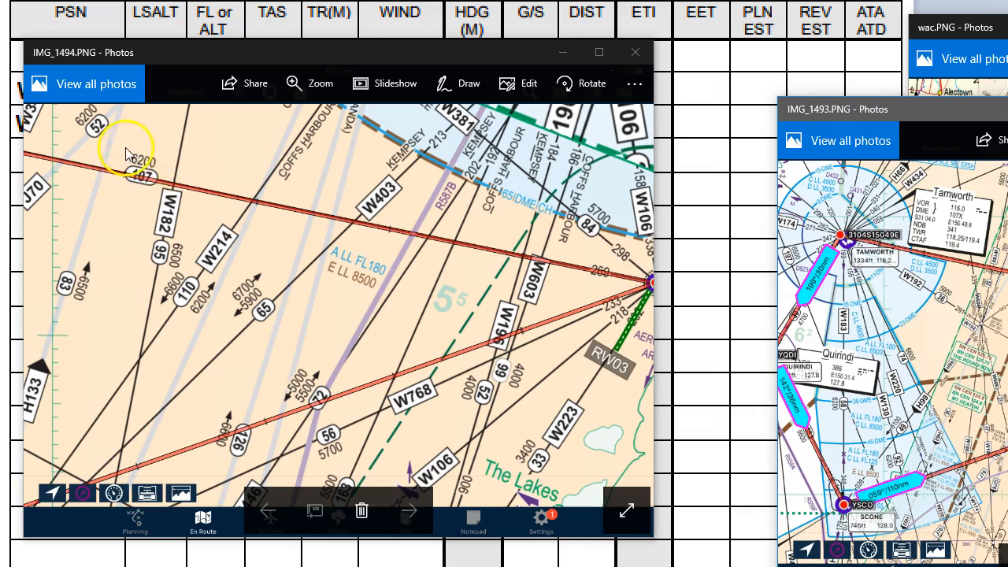
{"action": "mouse_move", "coordinate": [164, 165]}
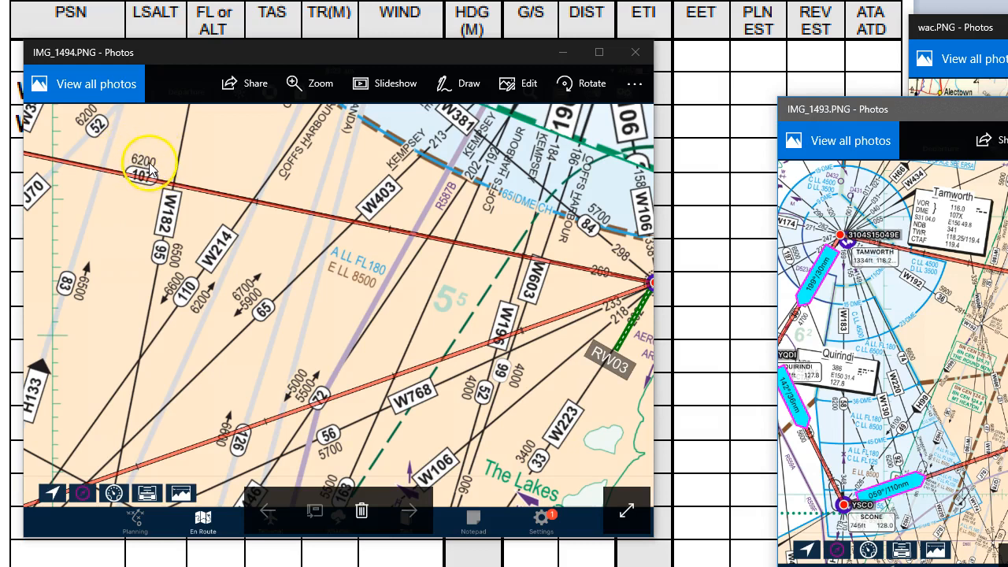
{"action": "mouse_move", "coordinate": [642, 252]}
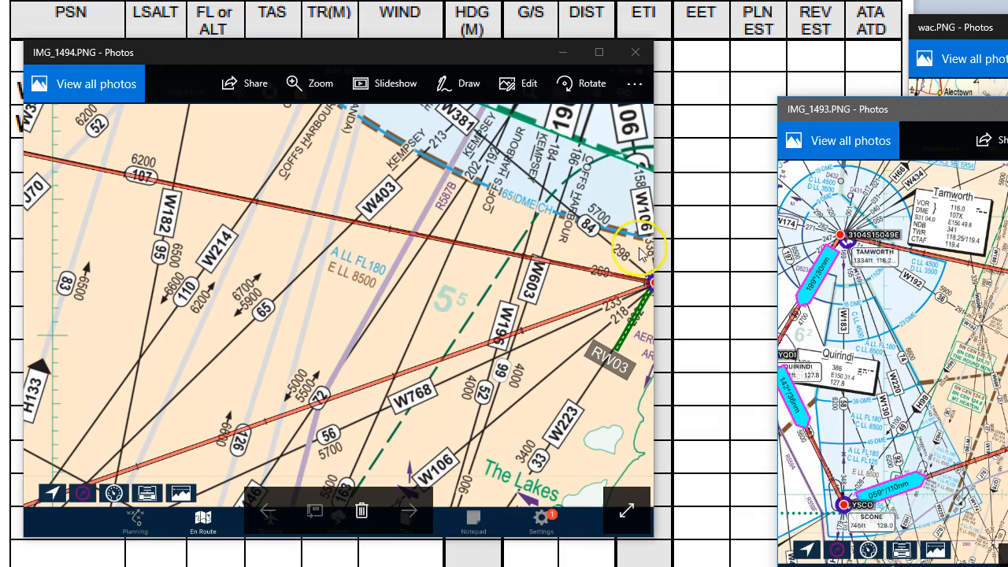
{"action": "mouse_move", "coordinate": [150, 187]}
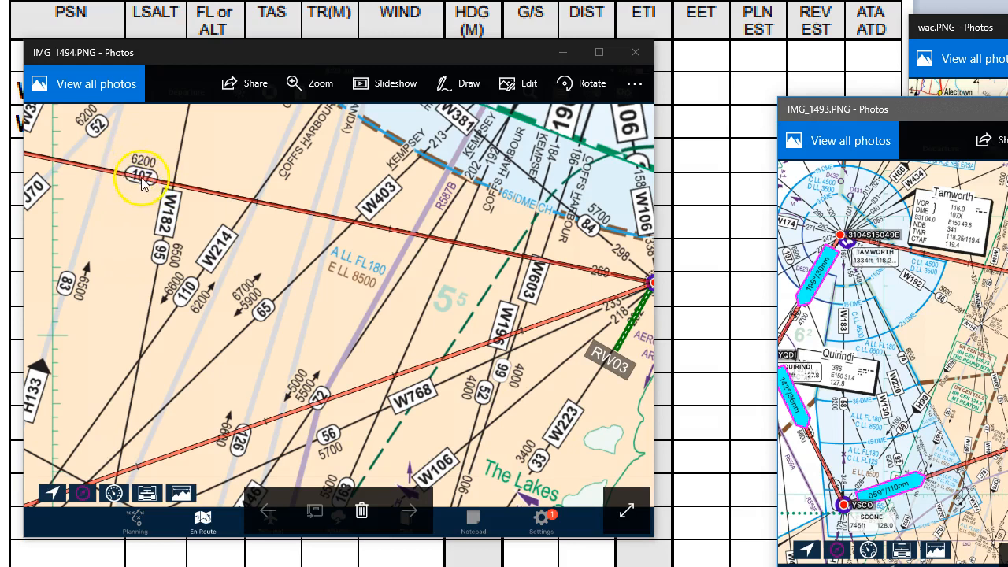
{"action": "mouse_move", "coordinate": [128, 242]}
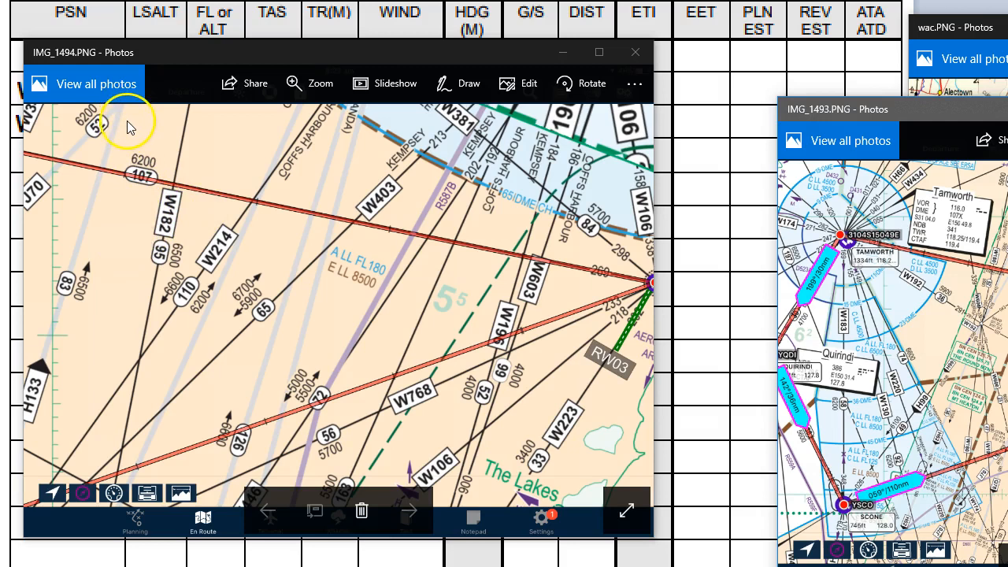
{"action": "mouse_move", "coordinate": [642, 278]}
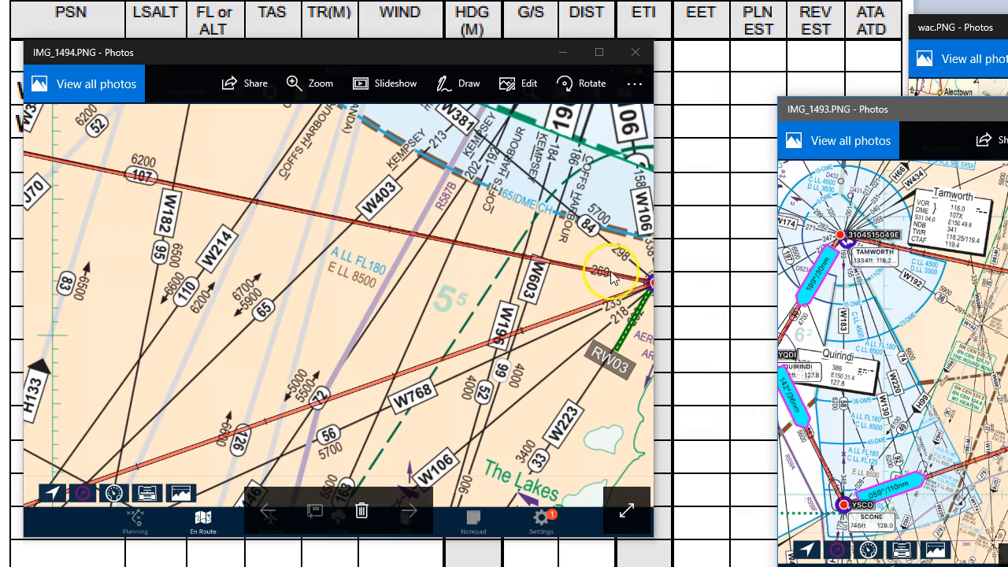
{"action": "mouse_move", "coordinate": [601, 271]}
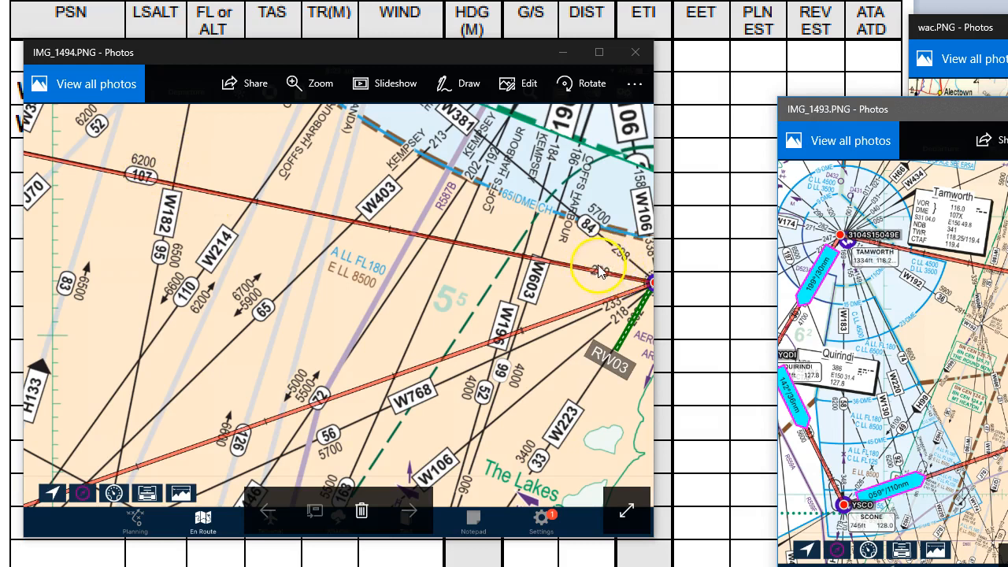
{"action": "mouse_move", "coordinate": [244, 122]}
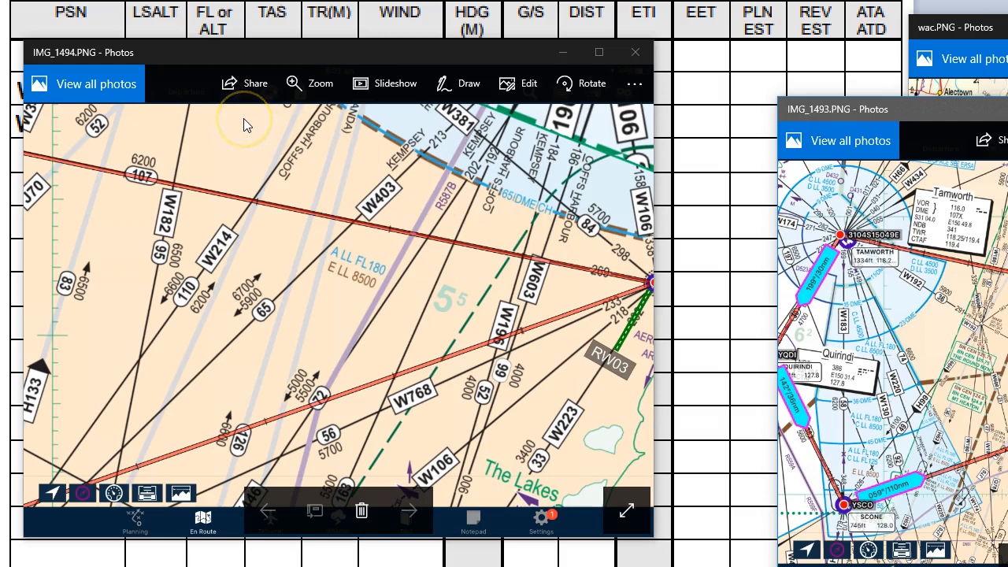
{"action": "mouse_move", "coordinate": [219, 199]}
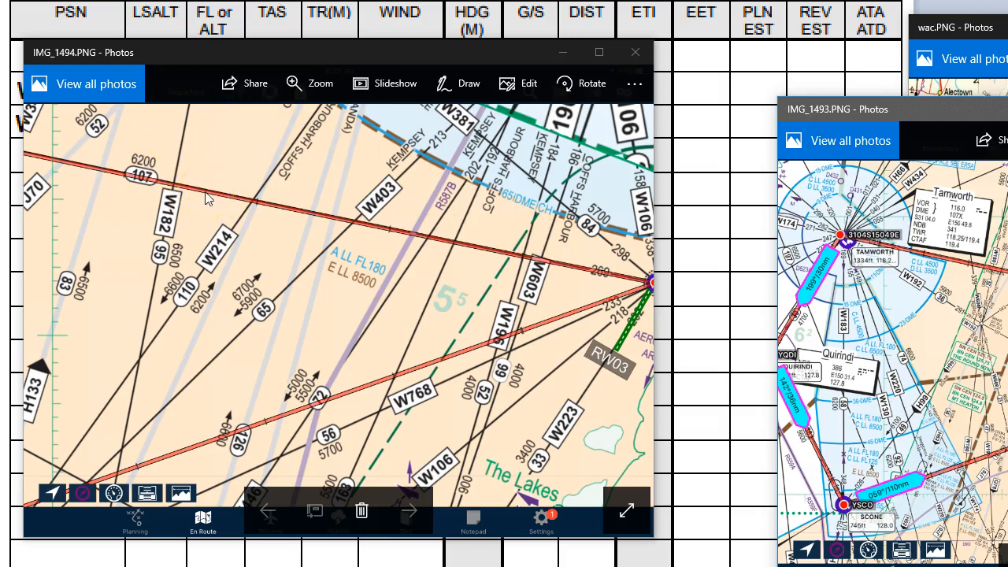
{"action": "mouse_move", "coordinate": [564, 84]}
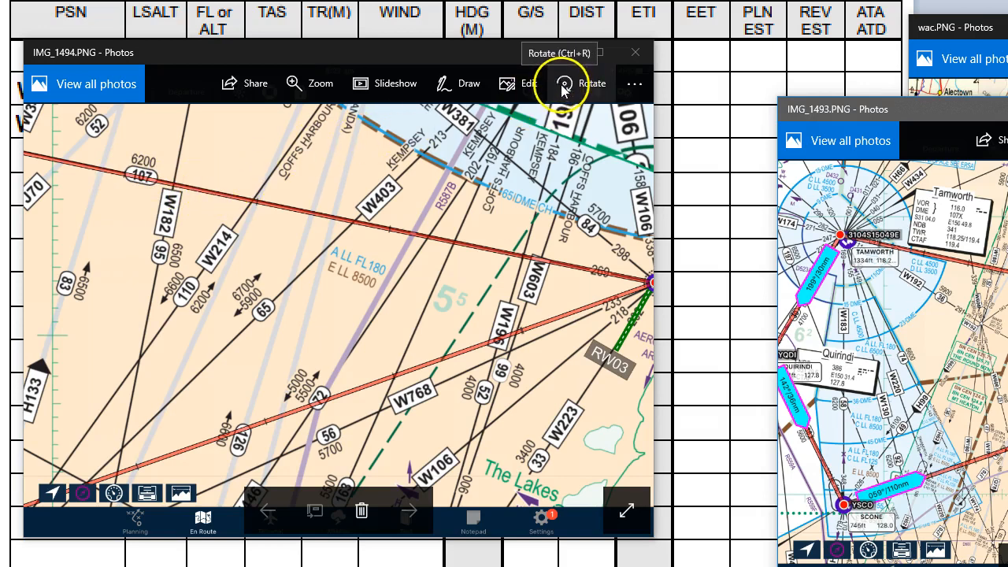
{"action": "mouse_move", "coordinate": [442, 63]}
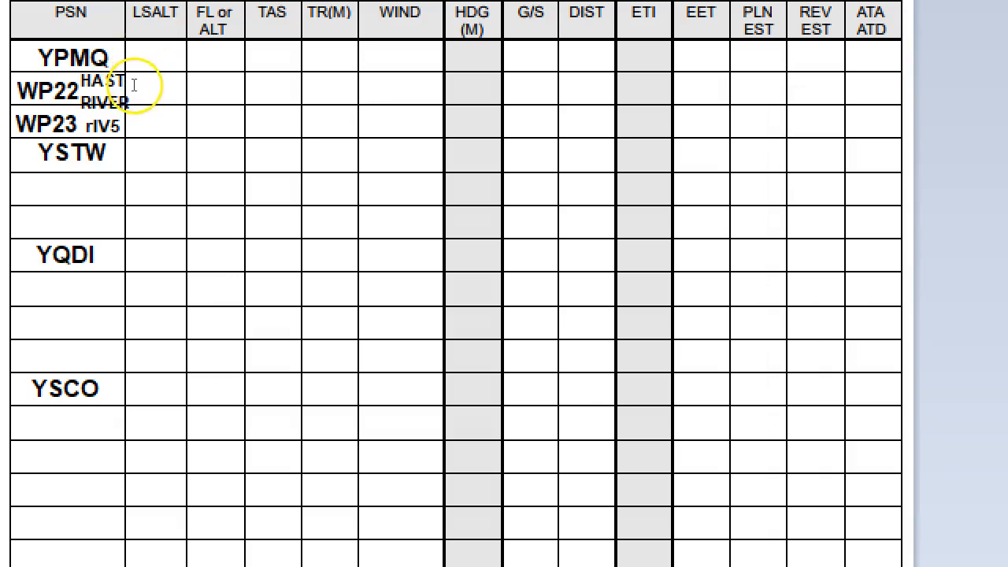
Enter 6200 as the WP22 lowest safe altitude and 6500 as its cruising altitude
{"action": "left_click", "coordinate": [169, 86]}
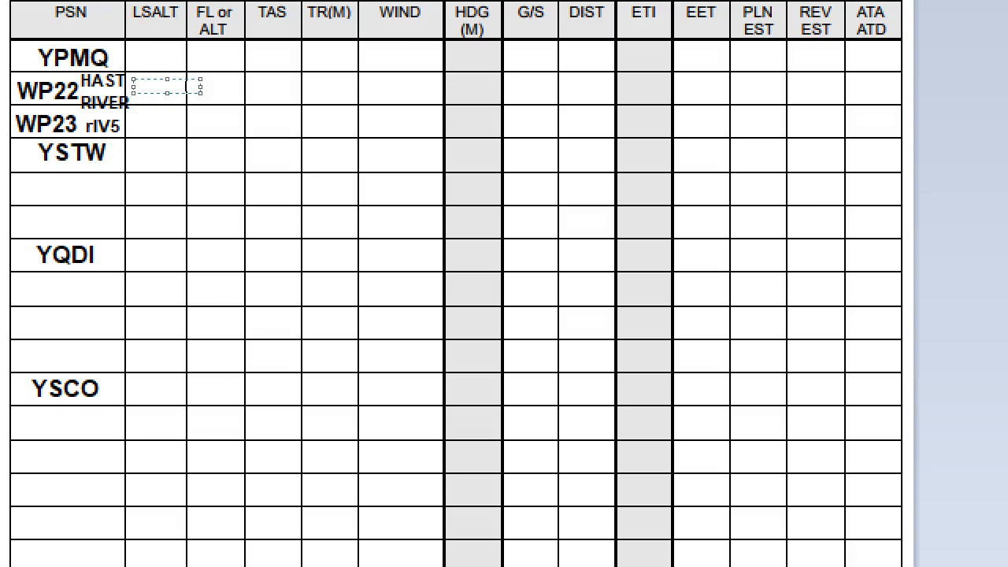
{"action": "type", "text": "6200"}
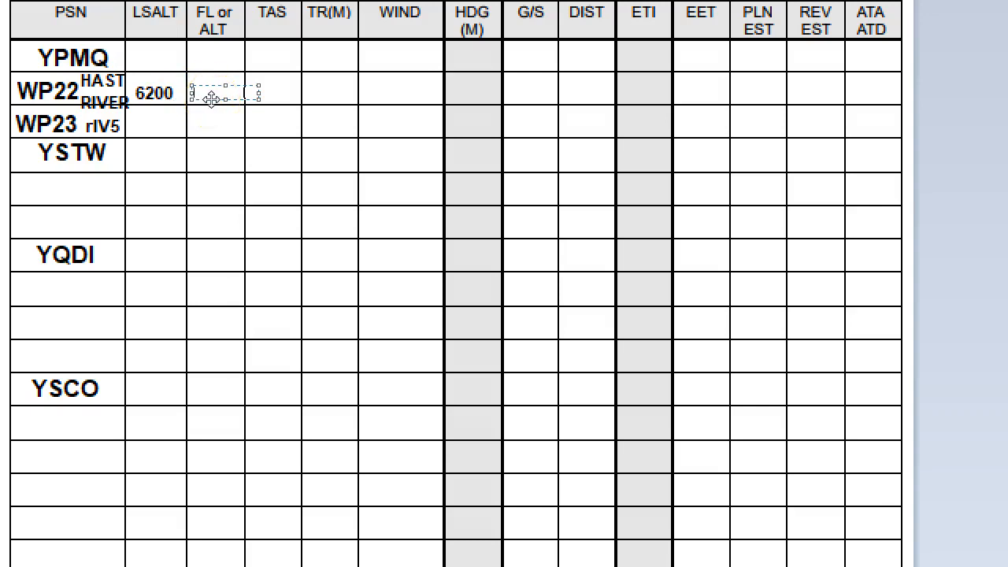
{"action": "type", "text": "6500"}
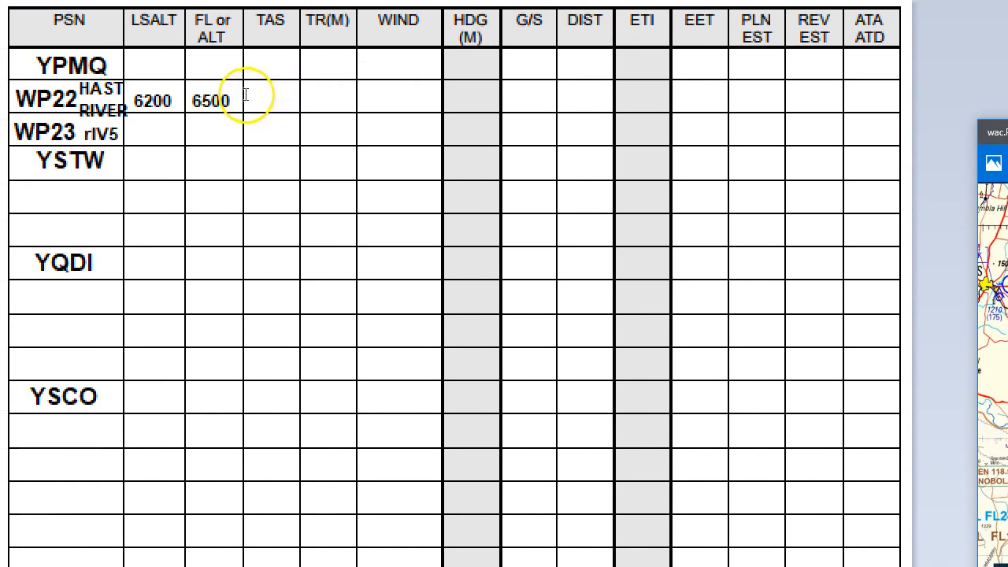
{"action": "mouse_move", "coordinate": [263, 132]}
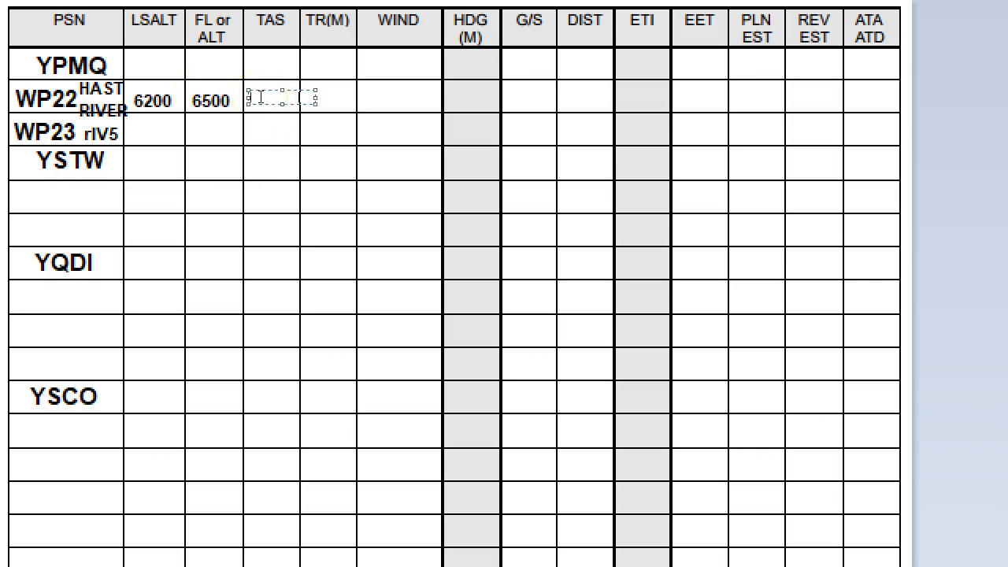
Fill the WP22 row with a TAS of 100 and a magnetic track of 269
{"action": "type", "text": "100"}
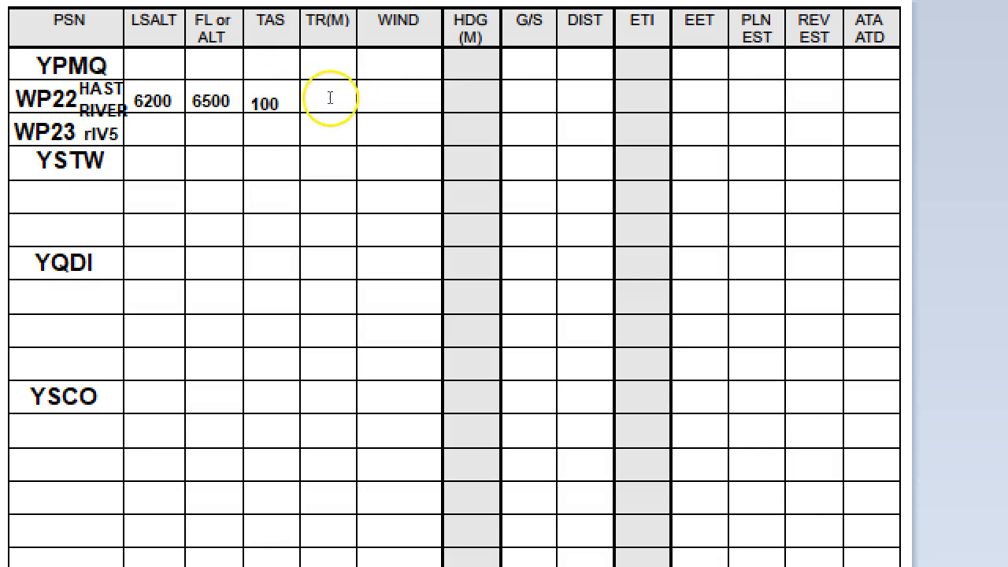
{"action": "left_click", "coordinate": [329, 101]}
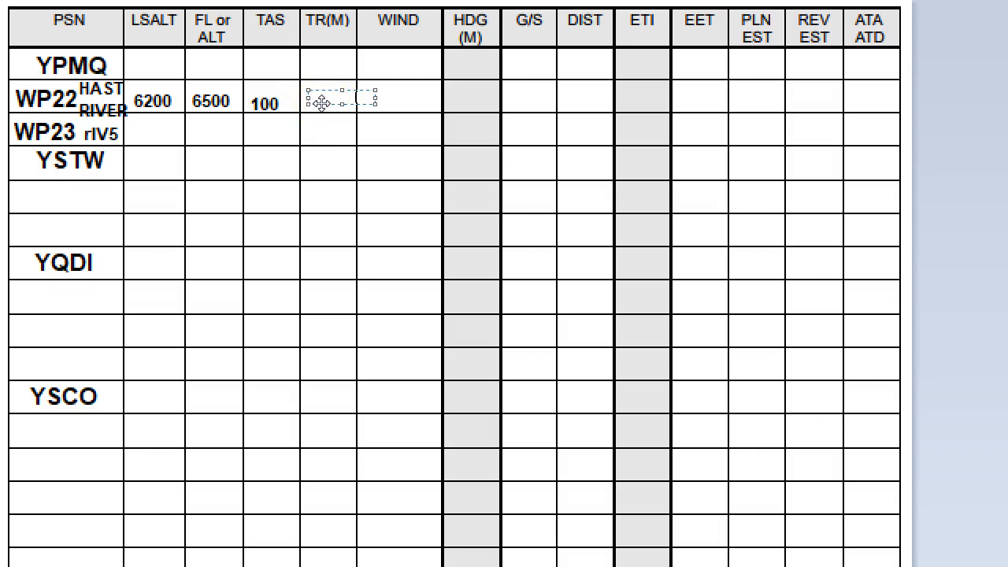
{"action": "type", "text": "26"}
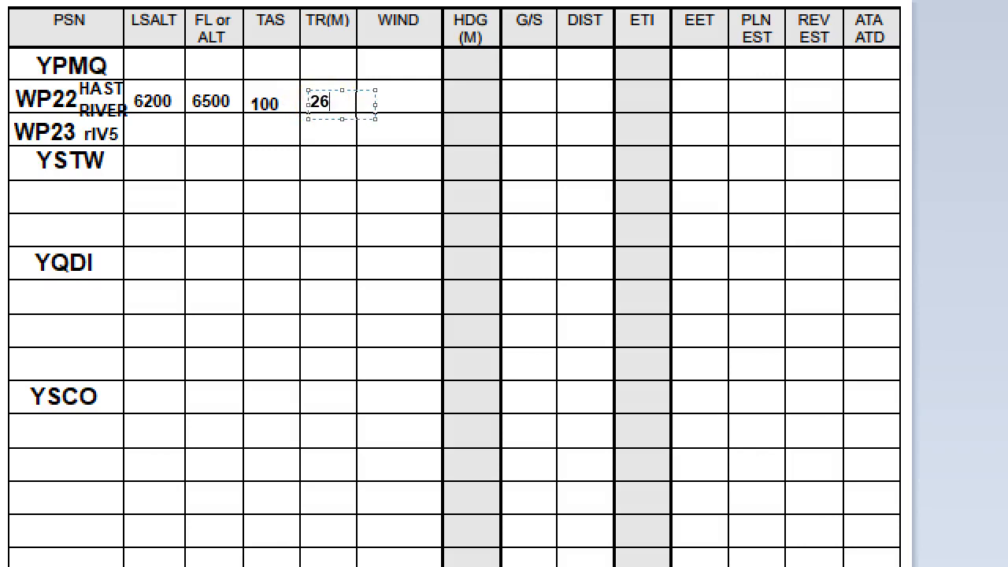
{"action": "type", "text": "9"}
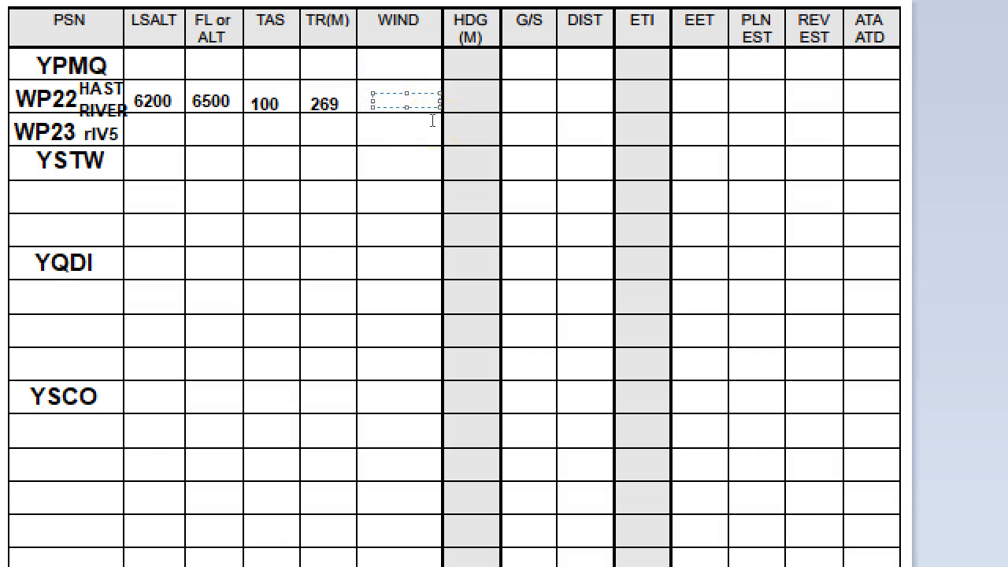
{"action": "type", "text": "0"}
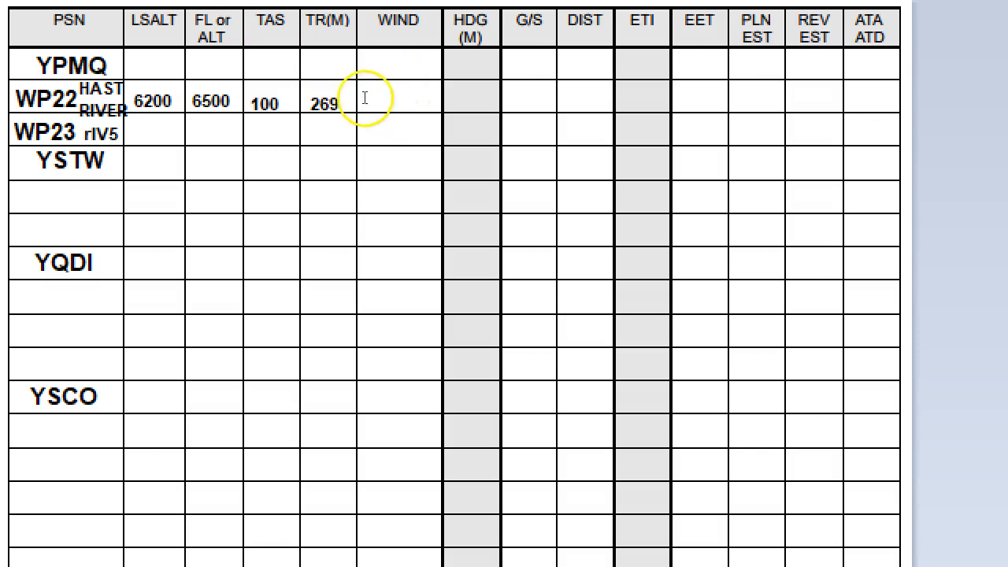
Enter calm wind, heading 269 and groundspeed 100 in the WP22 row
{"action": "left_click", "coordinate": [398, 100]}
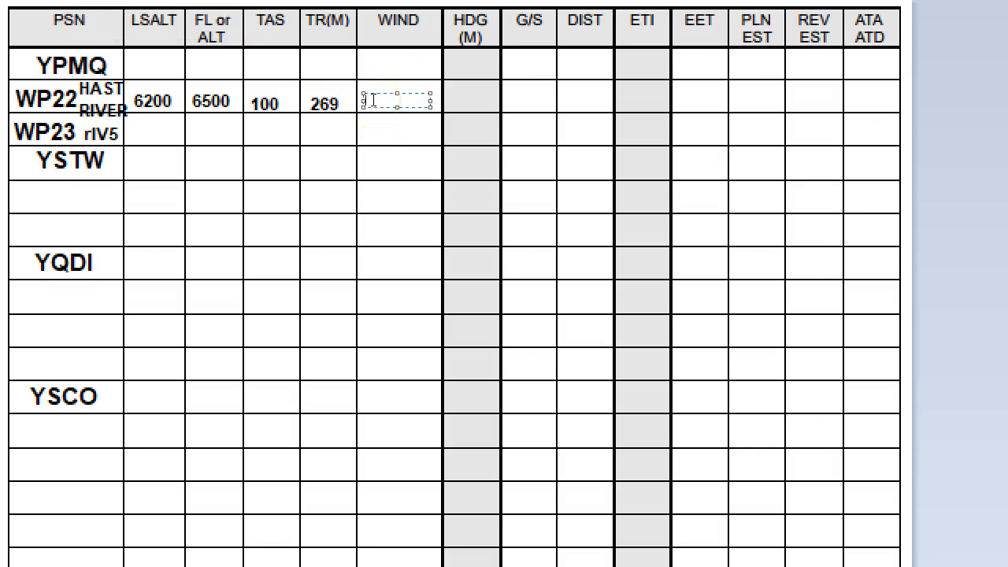
{"action": "type", "text": "1"}
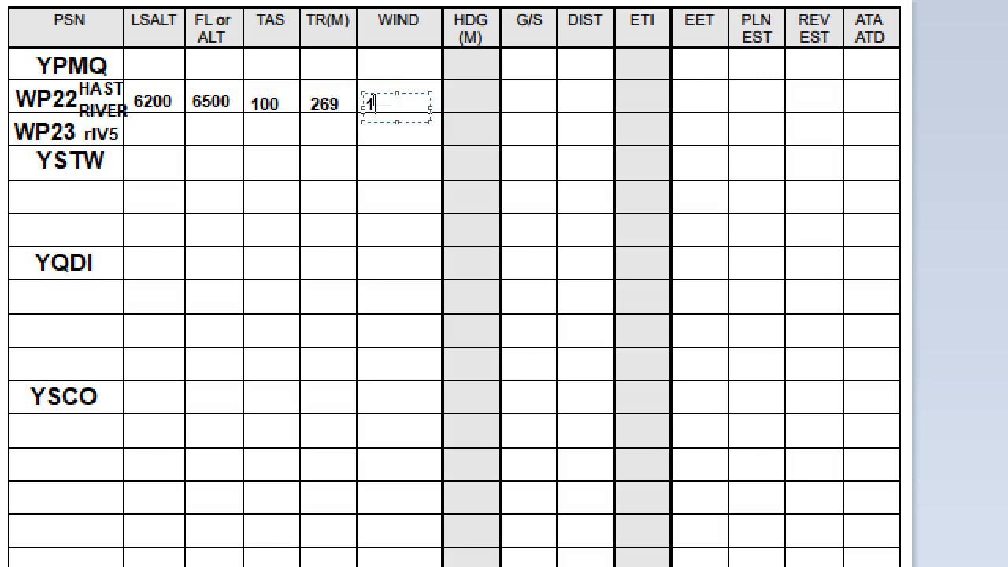
{"action": "type", "text": "00"}
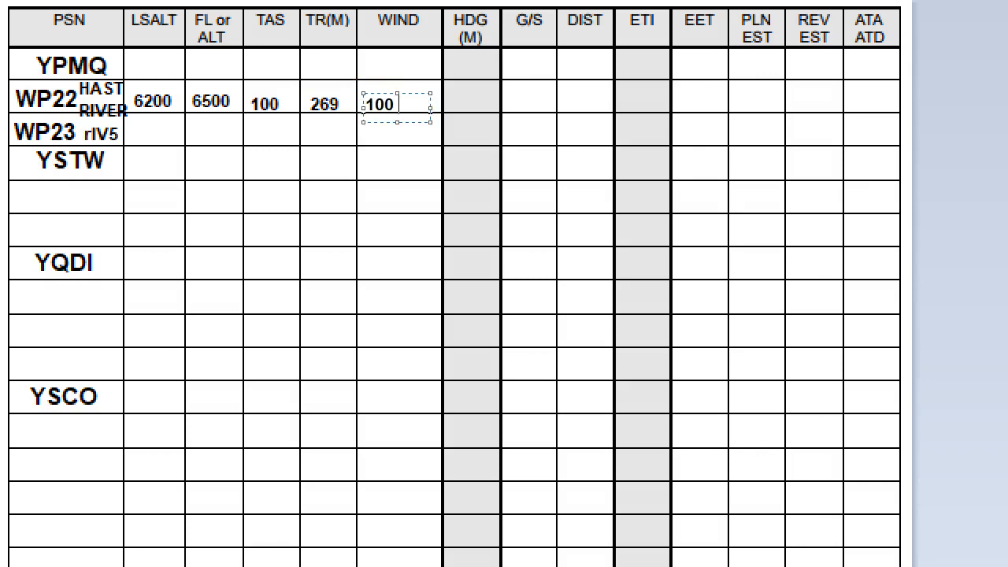
{"action": "type", "text": "/ 20"}
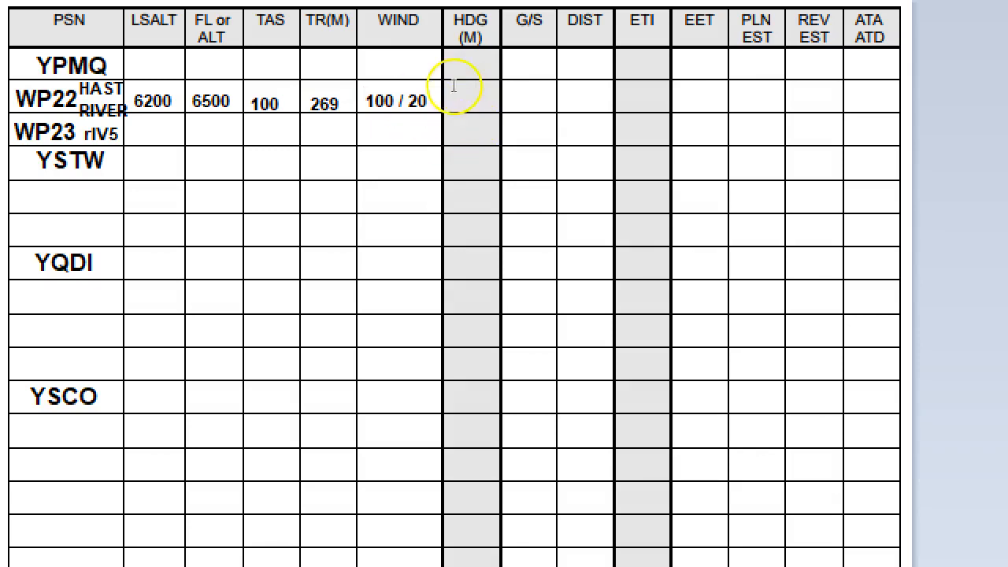
{"action": "mouse_move", "coordinate": [460, 90]}
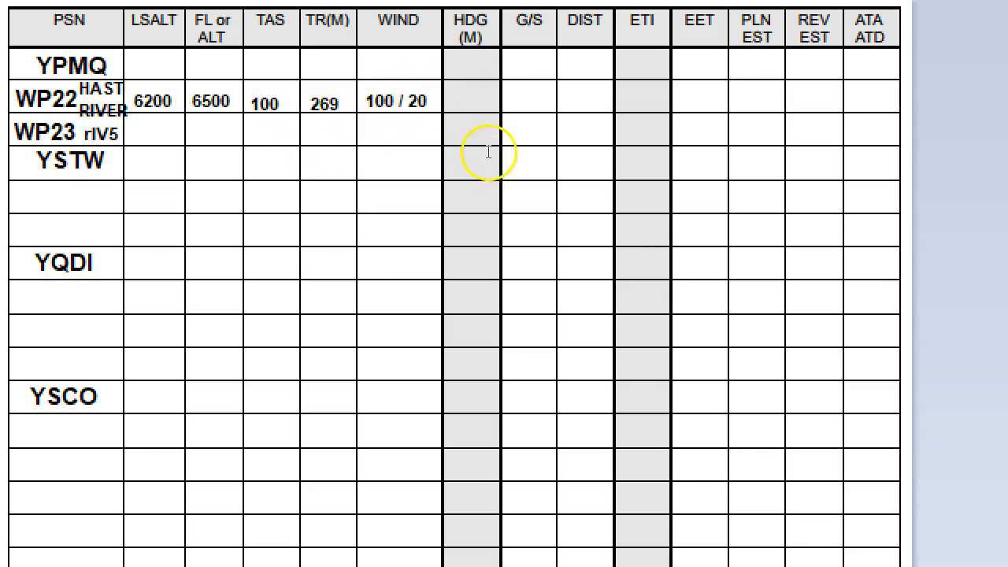
{"action": "mouse_move", "coordinate": [452, 97]}
{"action": "type", "text": "0"}
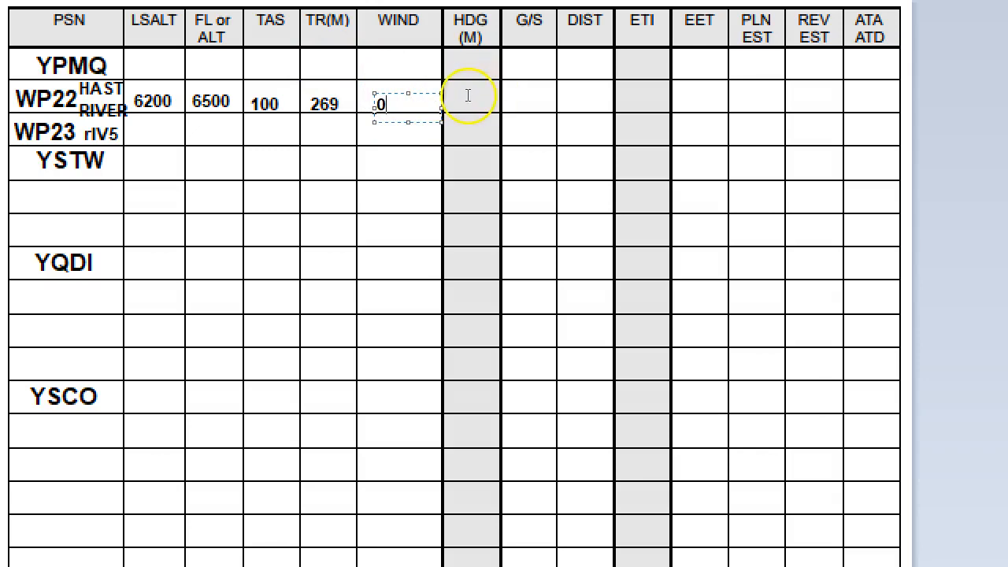
{"action": "left_click_drag", "start_coordinate": [406, 103], "coordinate": [505, 102]}
{"action": "type", "text": "269"}
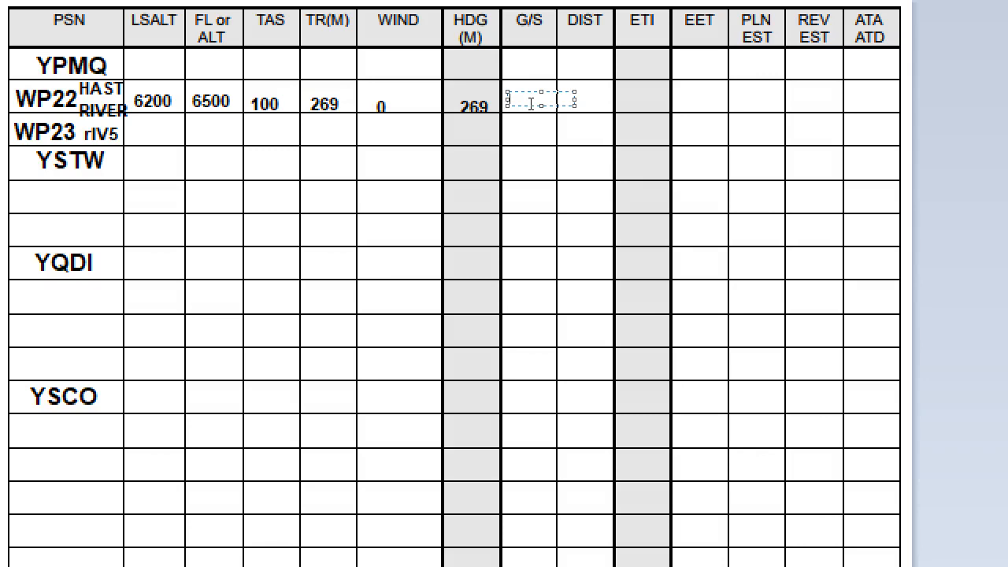
{"action": "type", "text": "1000"}
{"action": "left_click", "coordinate": [586, 98]}
{"action": "type", "text": "40"}
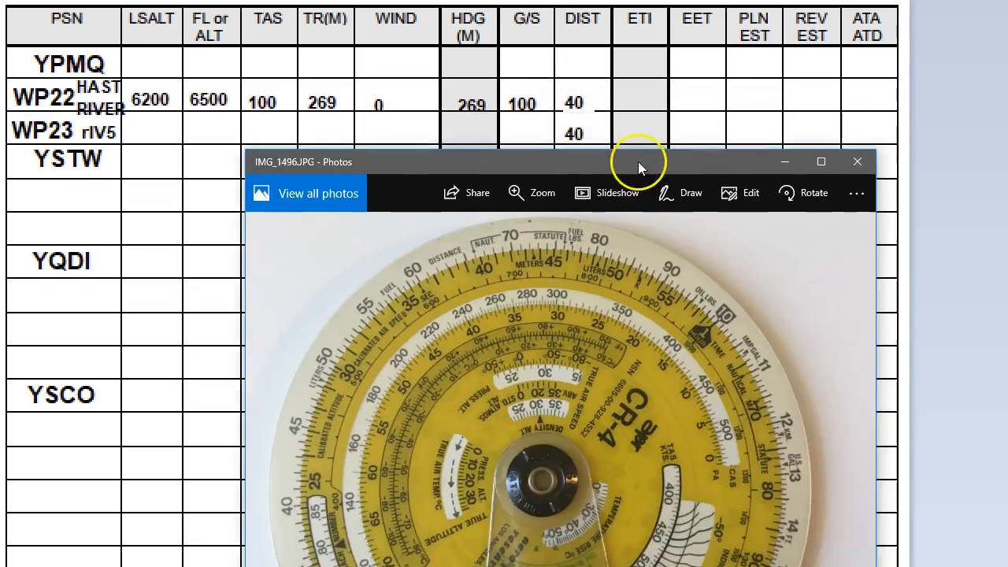
{"action": "left_click_drag", "start_coordinate": [638, 162], "coordinate": [414, 164]}
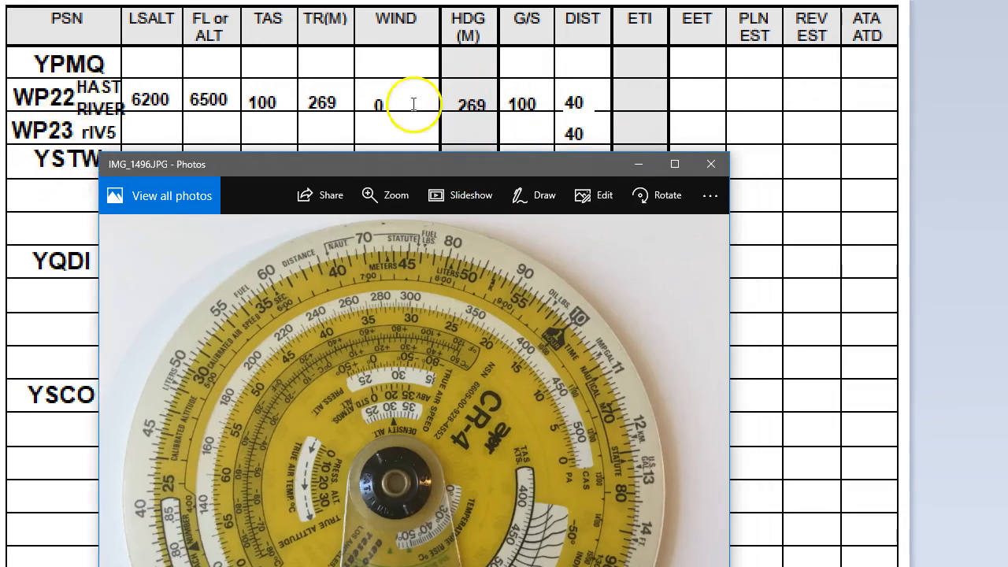
{"action": "mouse_move", "coordinate": [465, 166]}
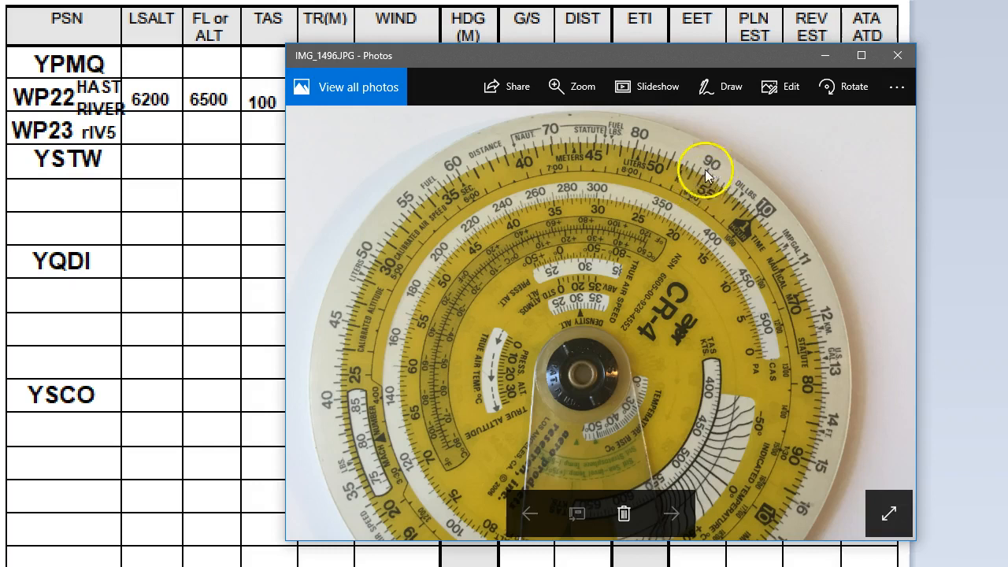
{"action": "mouse_move", "coordinate": [756, 232]}
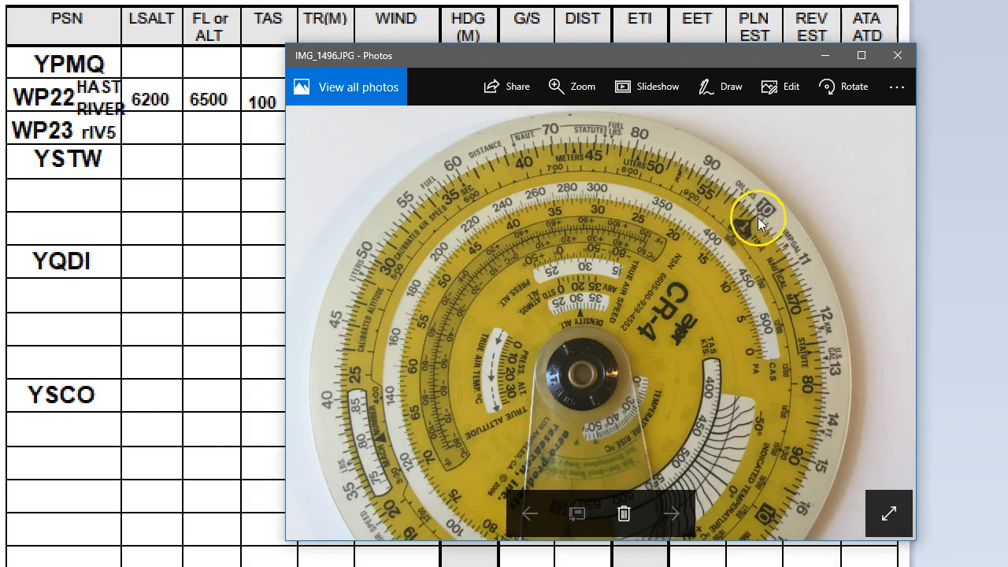
{"action": "mouse_move", "coordinate": [779, 251]}
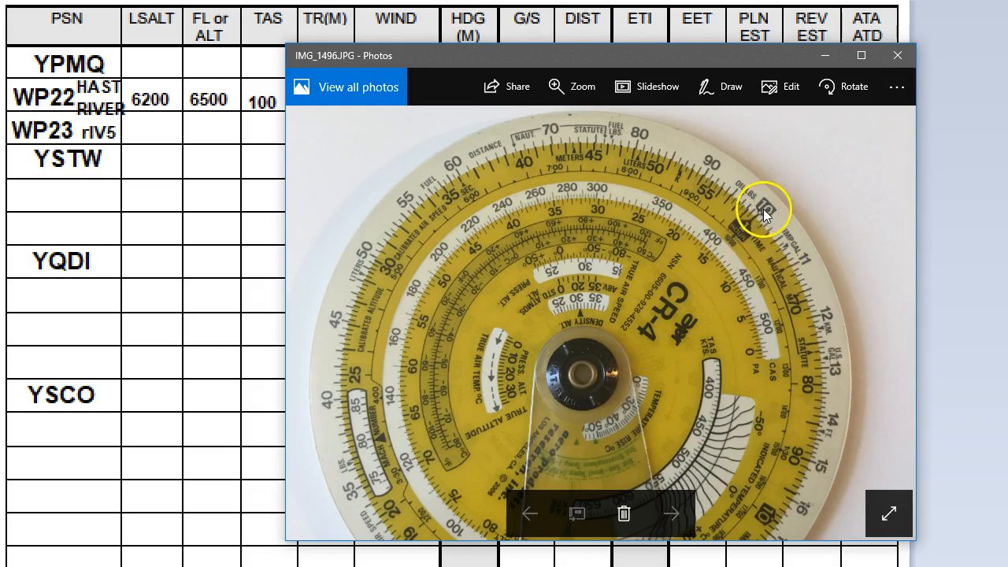
{"action": "mouse_move", "coordinate": [614, 148]}
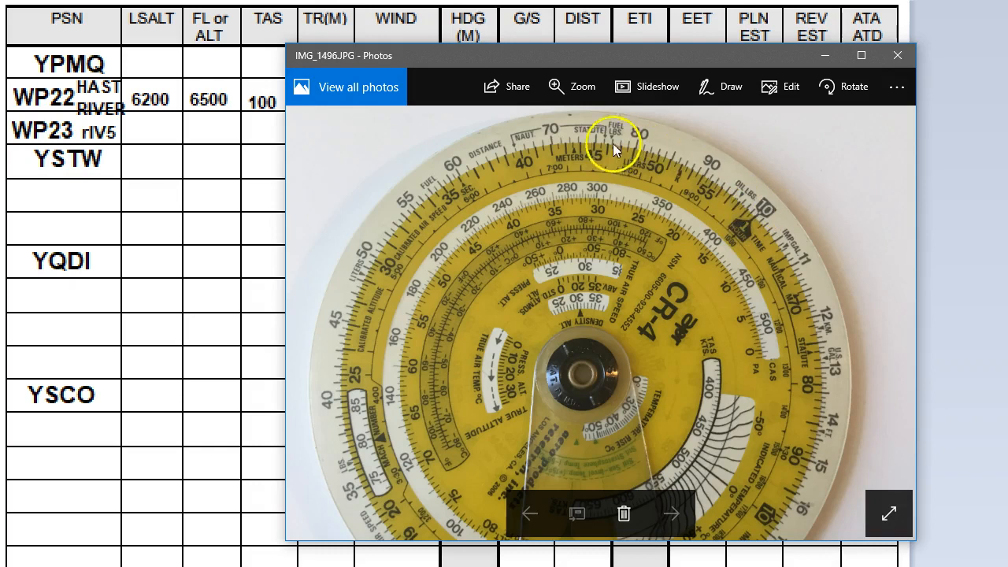
{"action": "mouse_move", "coordinate": [350, 274]}
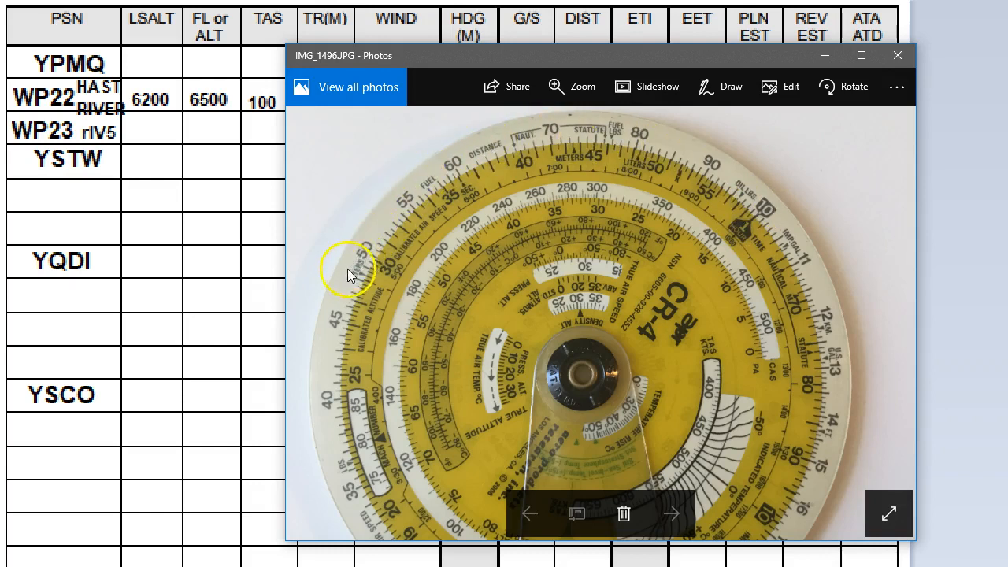
{"action": "mouse_move", "coordinate": [331, 408]}
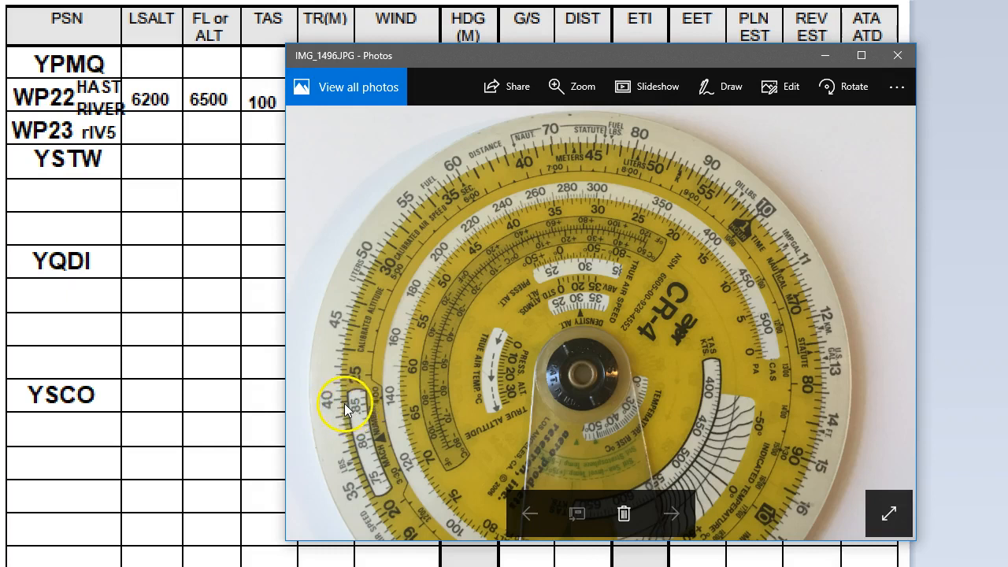
{"action": "mouse_move", "coordinate": [752, 229]}
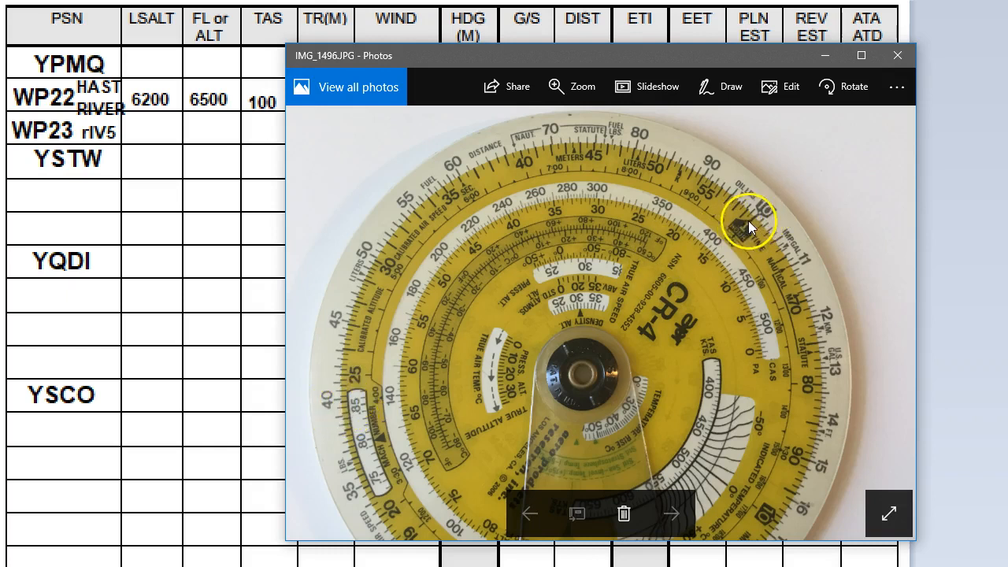
{"action": "mouse_move", "coordinate": [453, 240]}
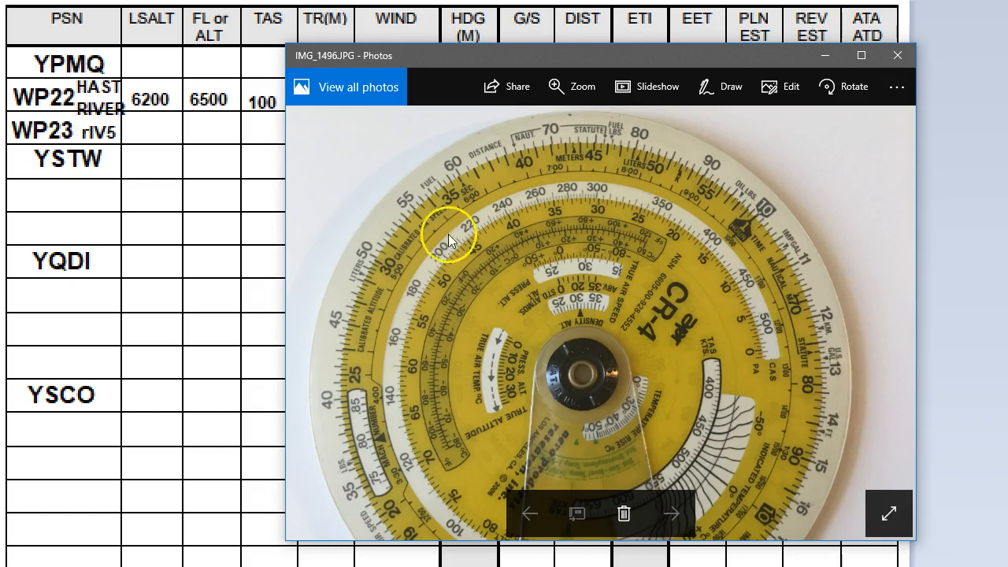
{"action": "mouse_move", "coordinate": [346, 405]}
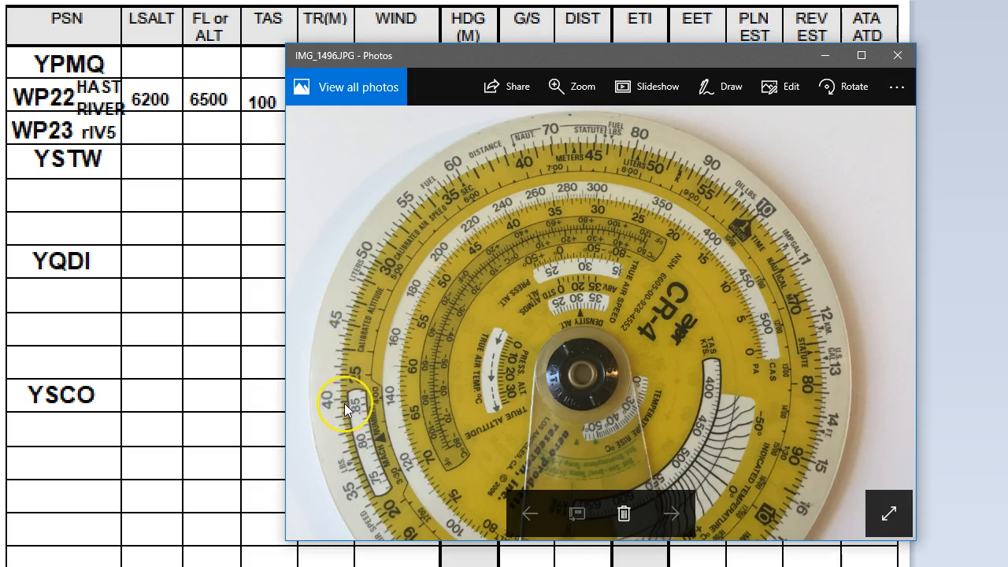
{"action": "mouse_move", "coordinate": [755, 59]}
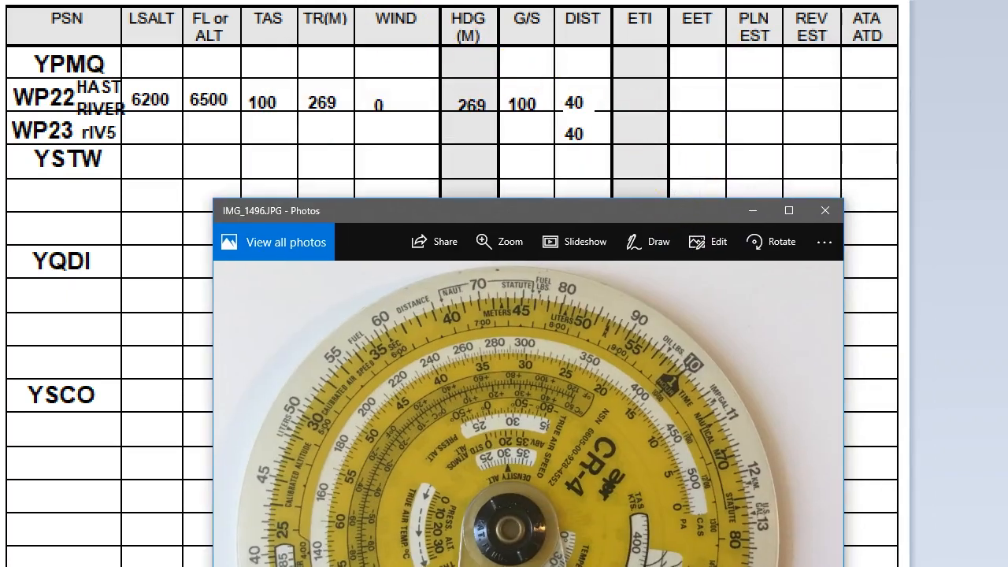
Enter ETI 24 for both legs, with EETs of 24 (WP22) and 48 (WP23)
{"action": "left_click", "coordinate": [640, 102]}
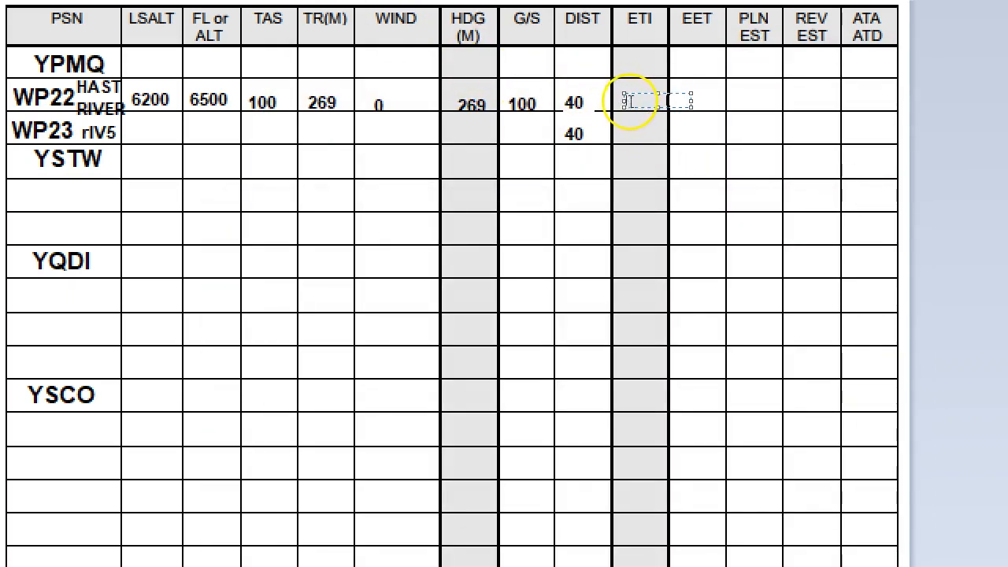
{"action": "type", "text": "24"}
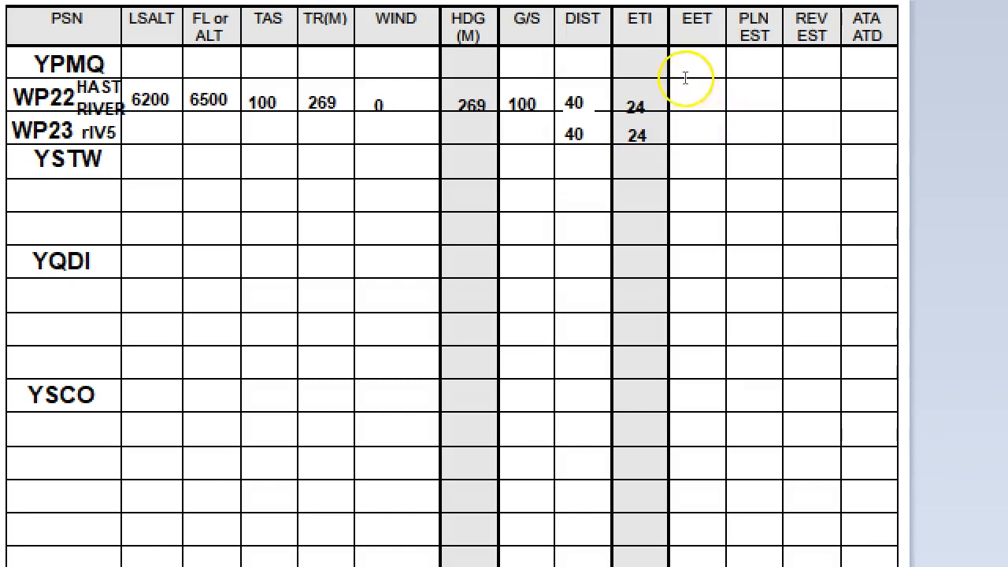
{"action": "mouse_move", "coordinate": [662, 76]}
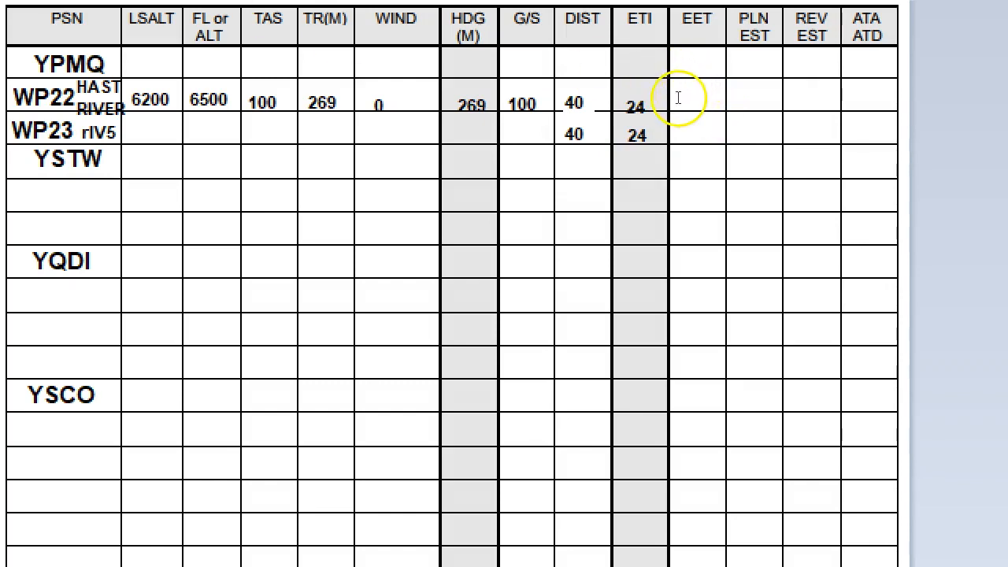
{"action": "left_click", "coordinate": [697, 99]}
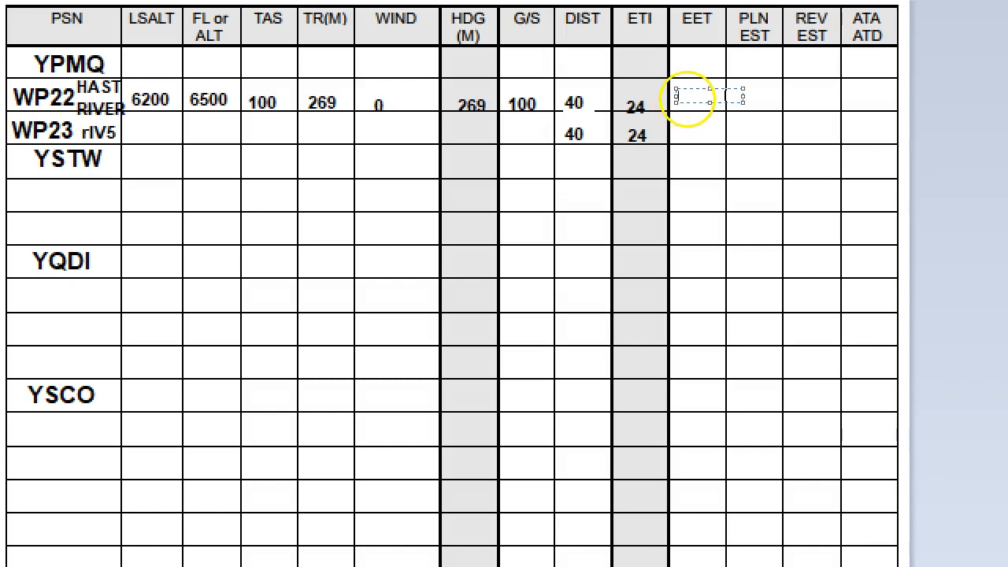
{"action": "type", "text": "24"}
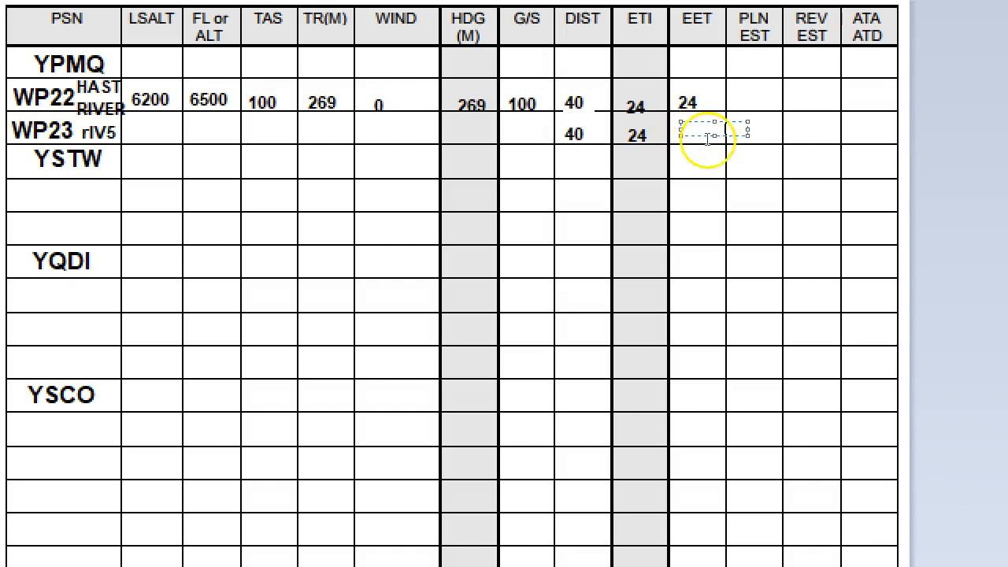
{"action": "type", "text": "24"}
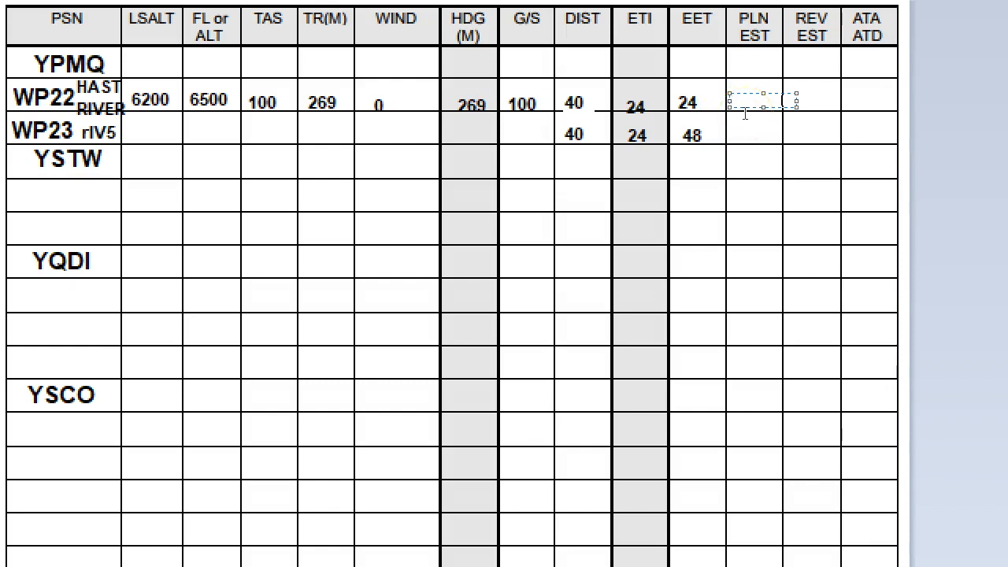
Type planned estimates 0024 in the WP22 row and 0048 in the WP23 row
{"action": "left_click", "coordinate": [758, 103]}
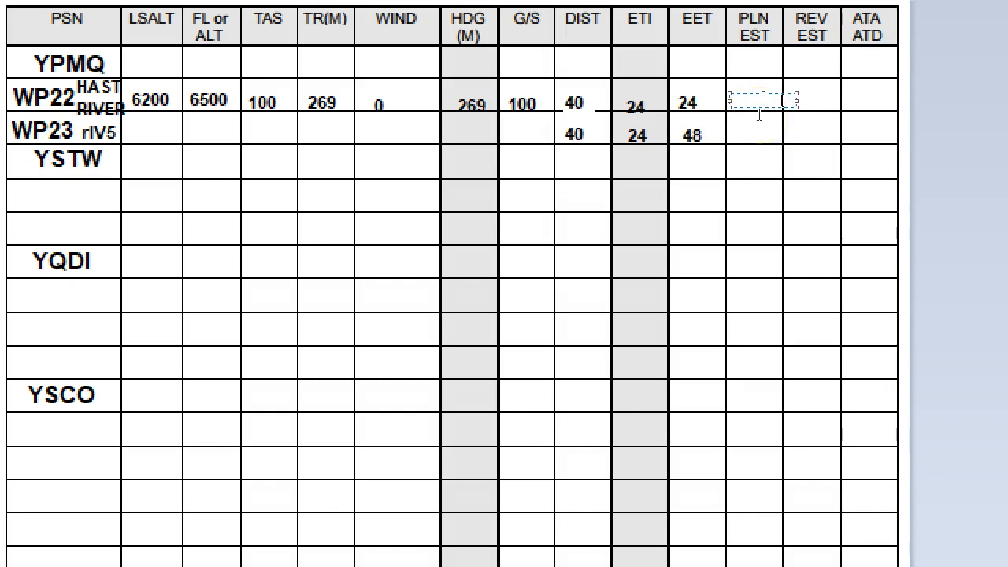
{"action": "type", "text": "0024"}
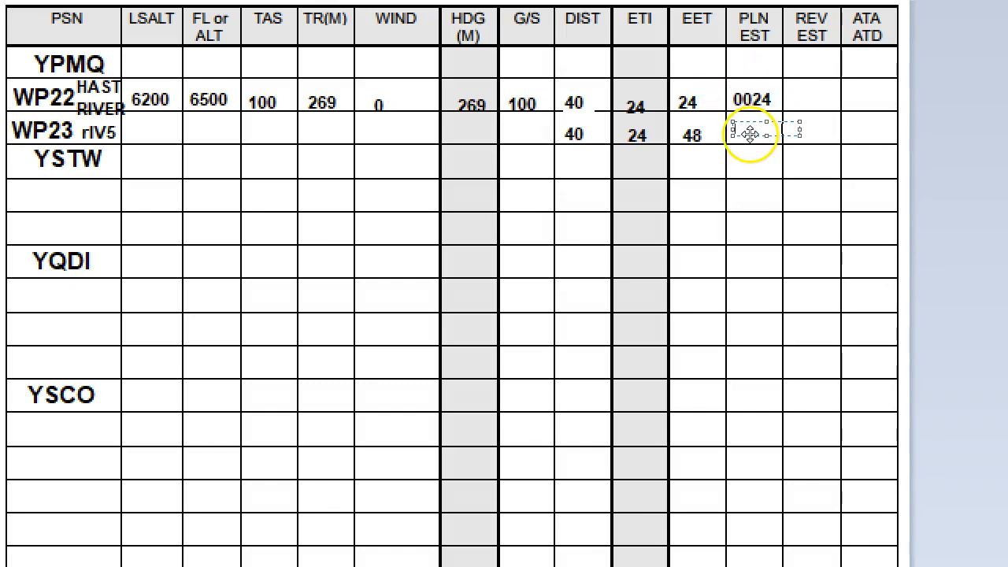
{"action": "type", "text": "0048"}
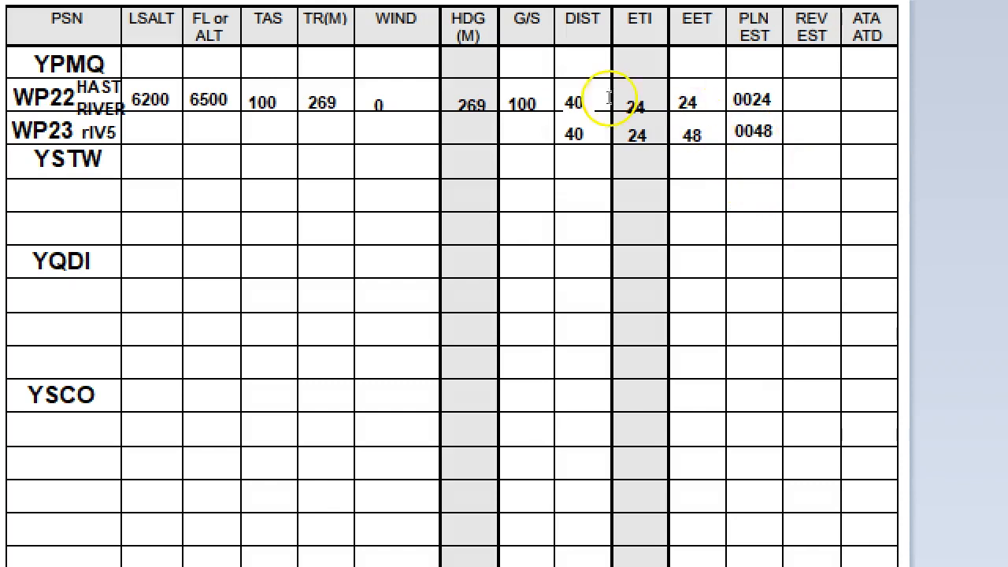
{"action": "mouse_move", "coordinate": [244, 118]}
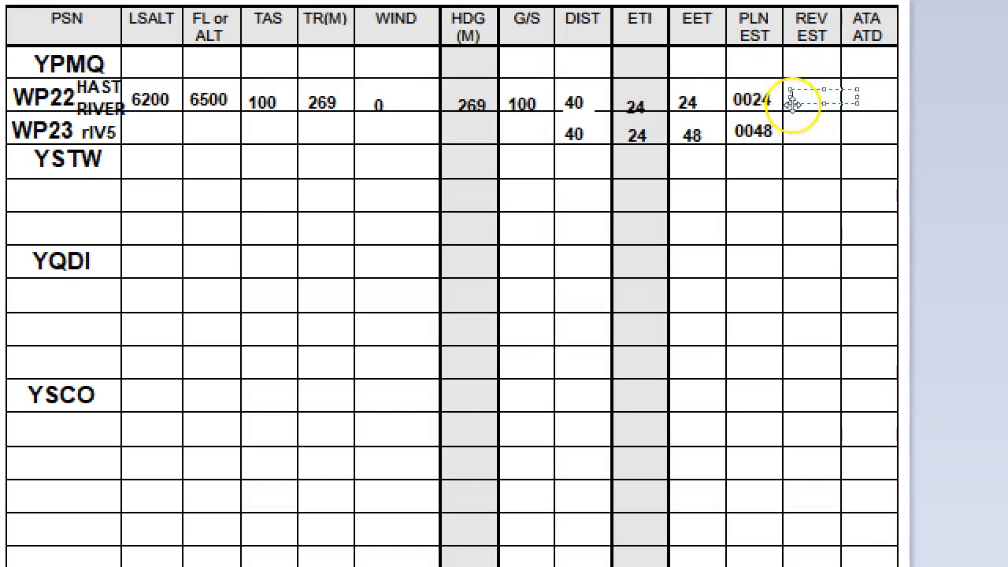
Type revised estimates 0029 in the WP22 row and 0053 in the WP23 row
{"action": "type", "text": "2"}
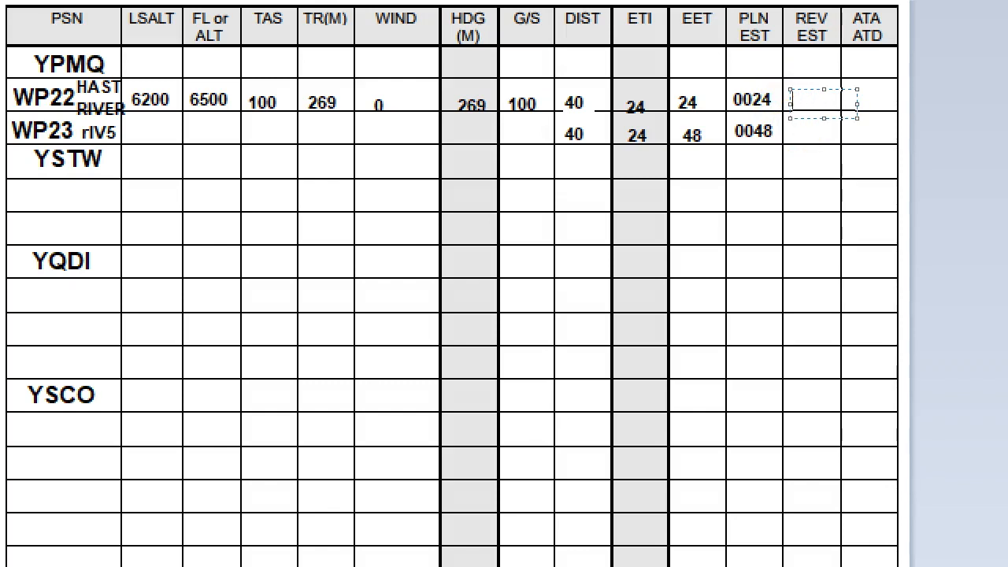
{"action": "type", "text": "0029"}
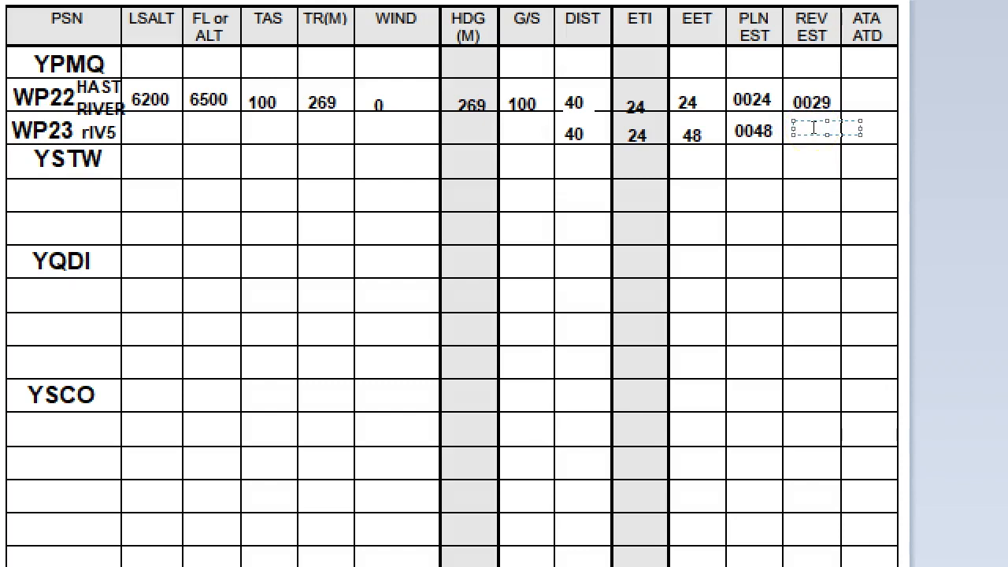
{"action": "type", "text": "0053"}
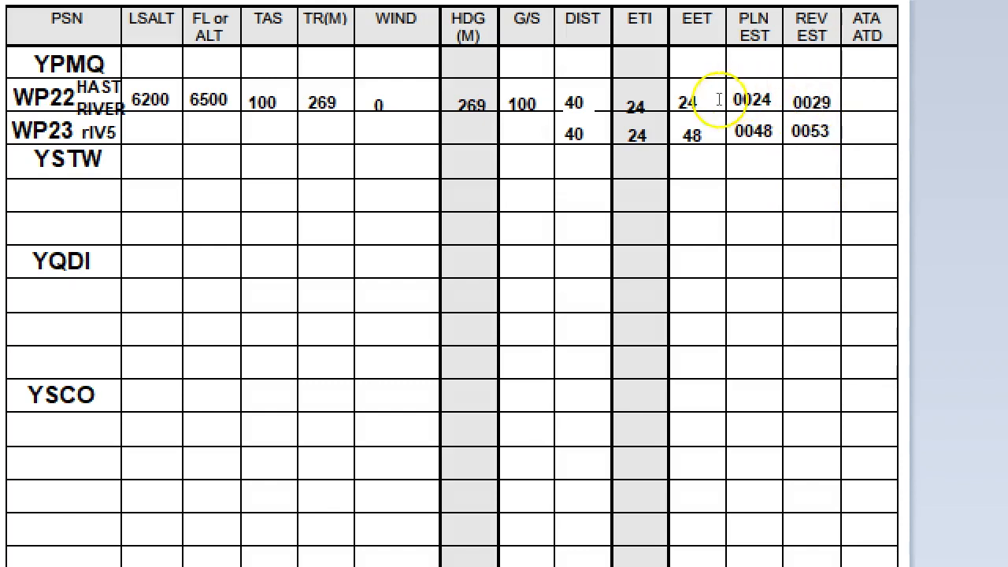
{"action": "mouse_move", "coordinate": [402, 96]}
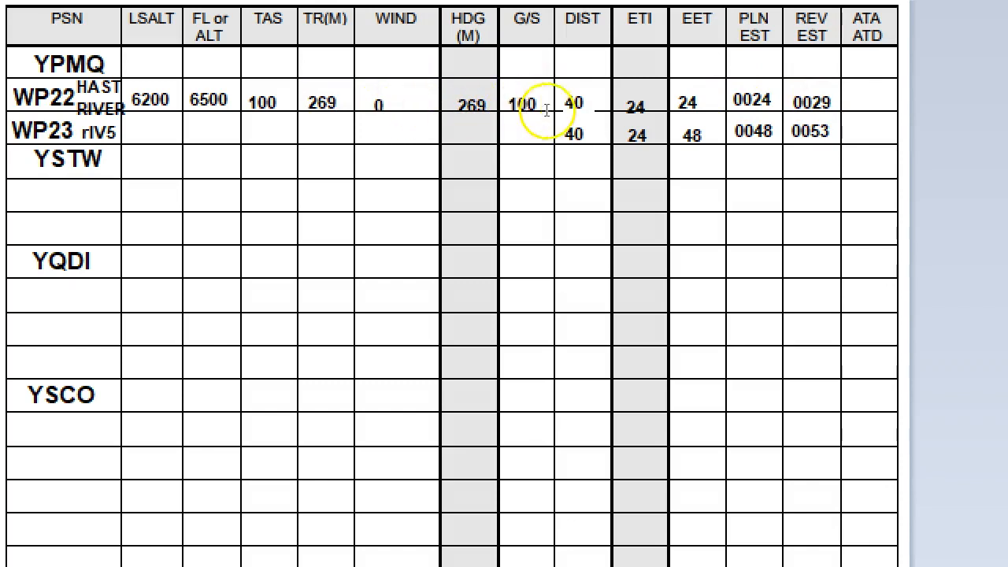
{"action": "mouse_move", "coordinate": [544, 110]}
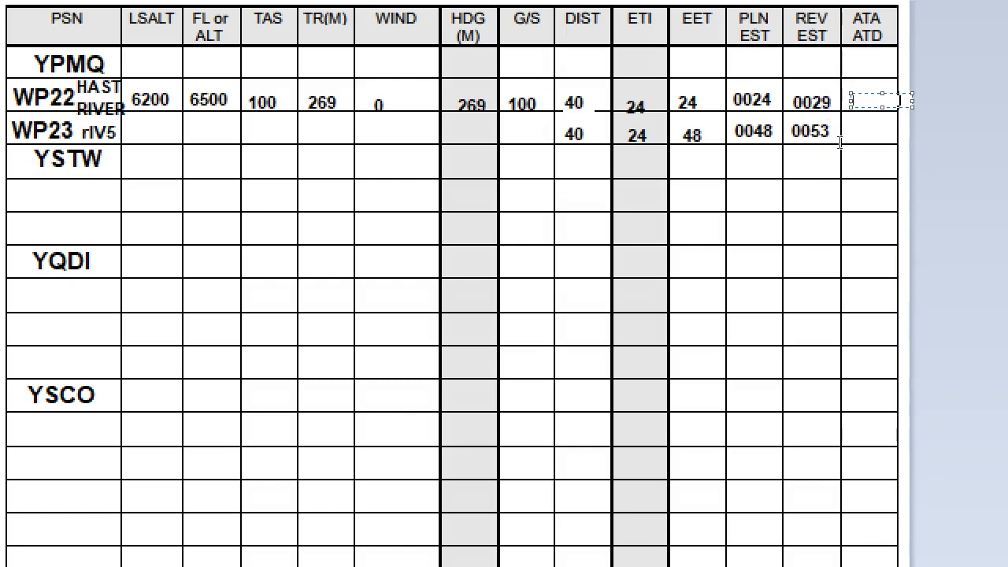
Enter 0027 as WP22's actual time and blank WP23's 0053 revised estimate
{"action": "type", "text": "0"}
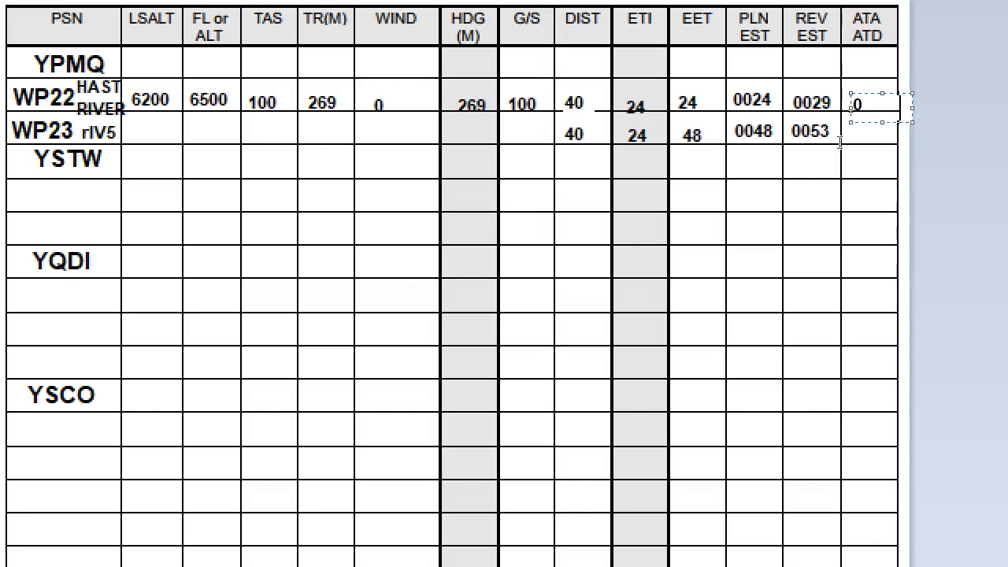
{"action": "type", "text": "27"}
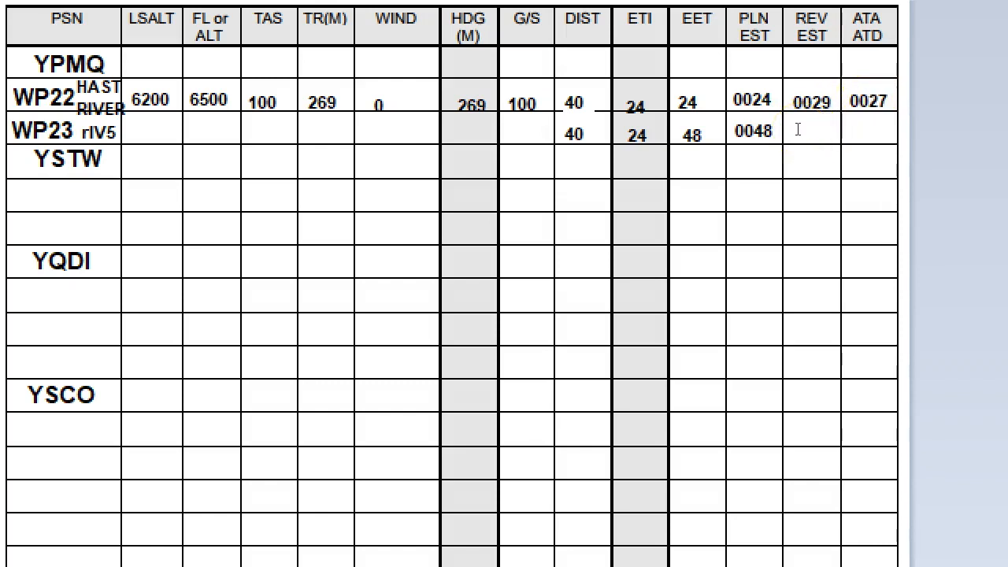
Enter 0049 as WP23's revised estimate and 0048 as its actual time
{"action": "left_click", "coordinate": [812, 130]}
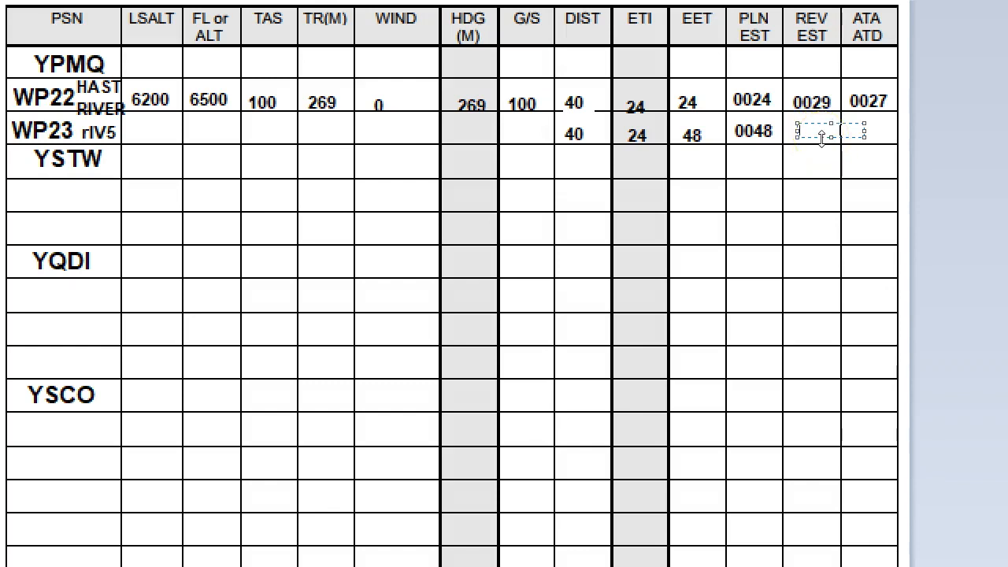
{"action": "type", "text": "0049"}
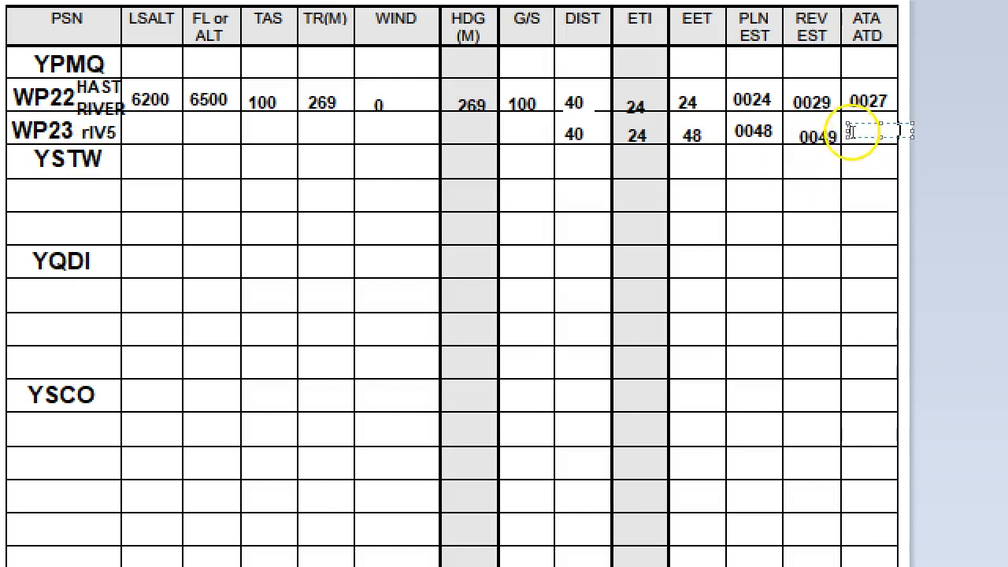
{"action": "type", "text": "00"}
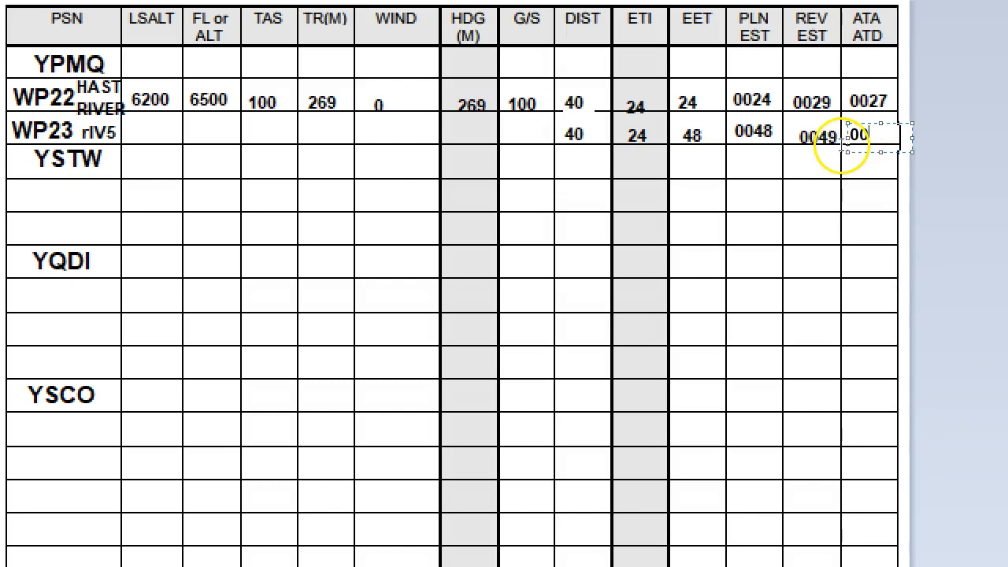
{"action": "type", "text": "0048"}
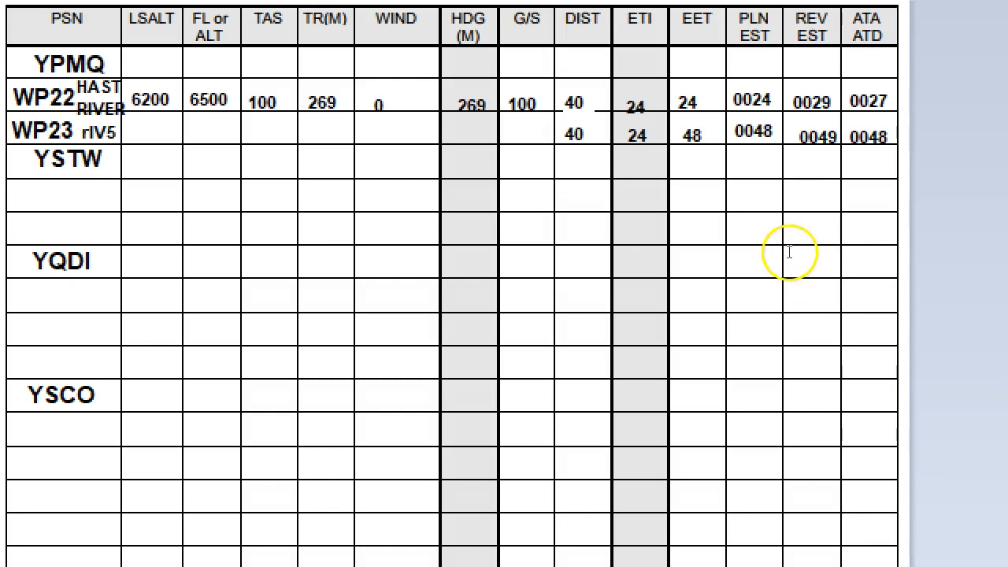
{"action": "mouse_move", "coordinate": [223, 329]}
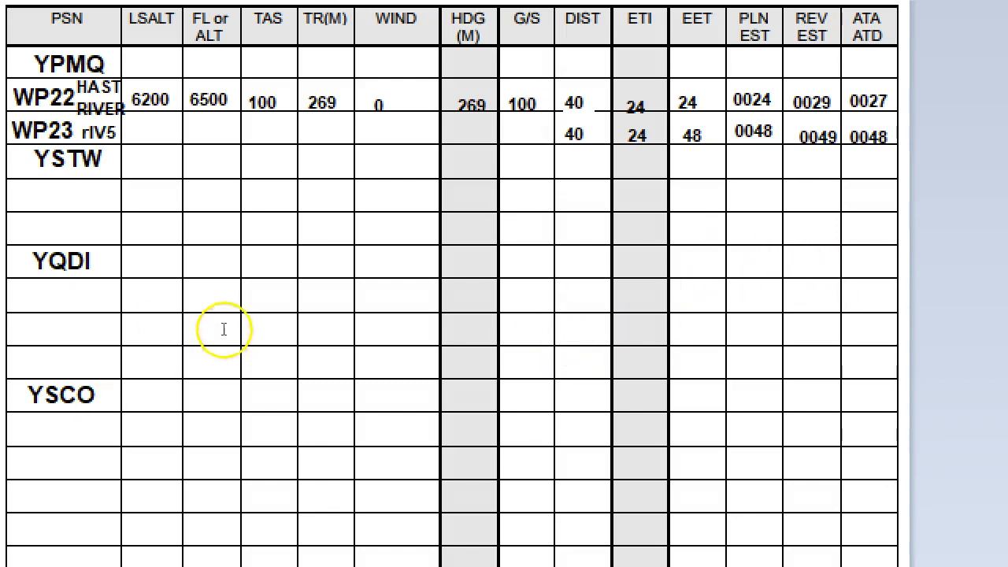
{"action": "mouse_move", "coordinate": [134, 63]}
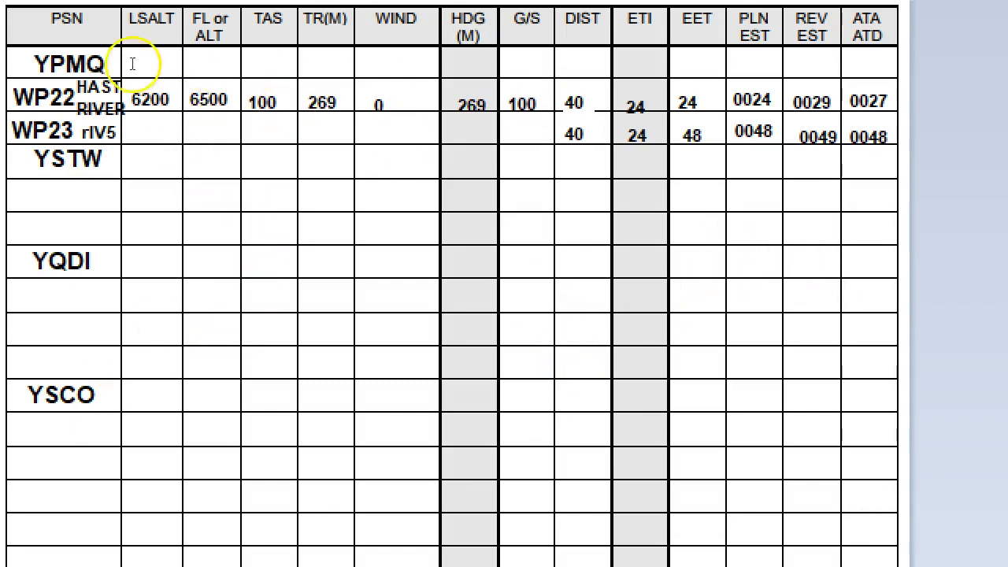